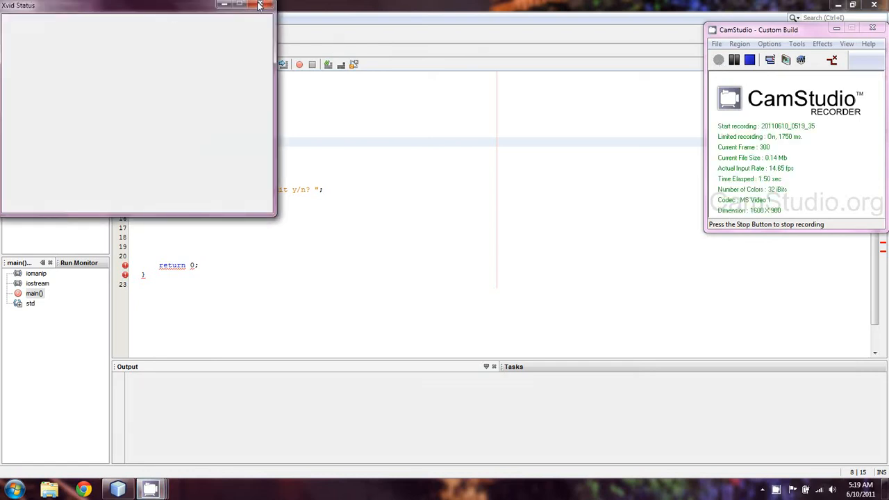
# Step: Close the Xvid Status window and place the cursor after the 'char quit;' declaration
pyautogui.click(257, 6)
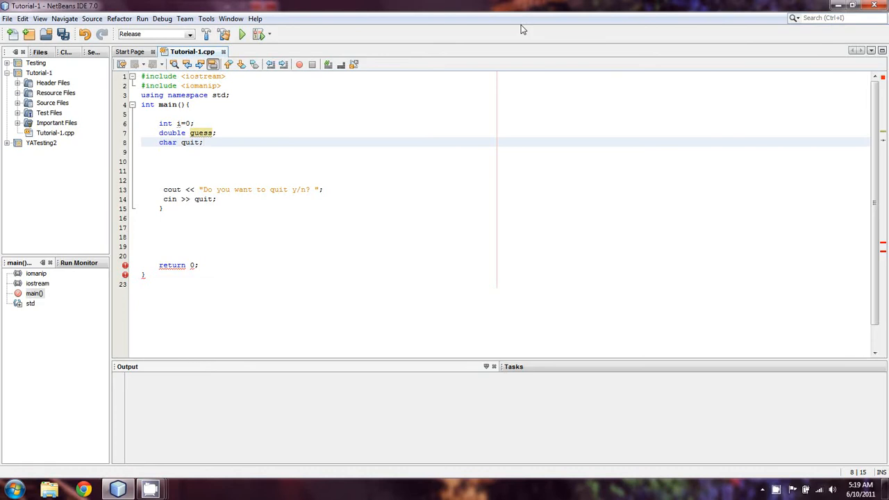
pyautogui.click(203, 143)
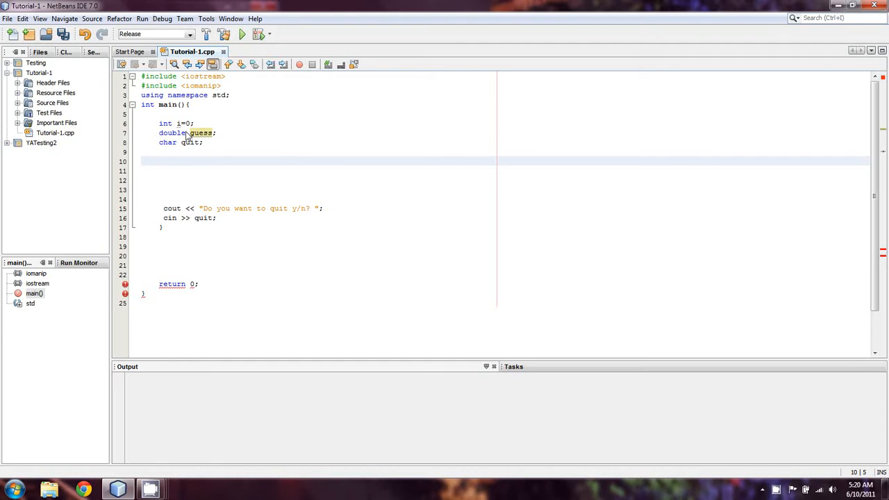
# Step: Type while (quit != 'y'){ on line 10, then build and run the program
pyautogui.click(160, 161)
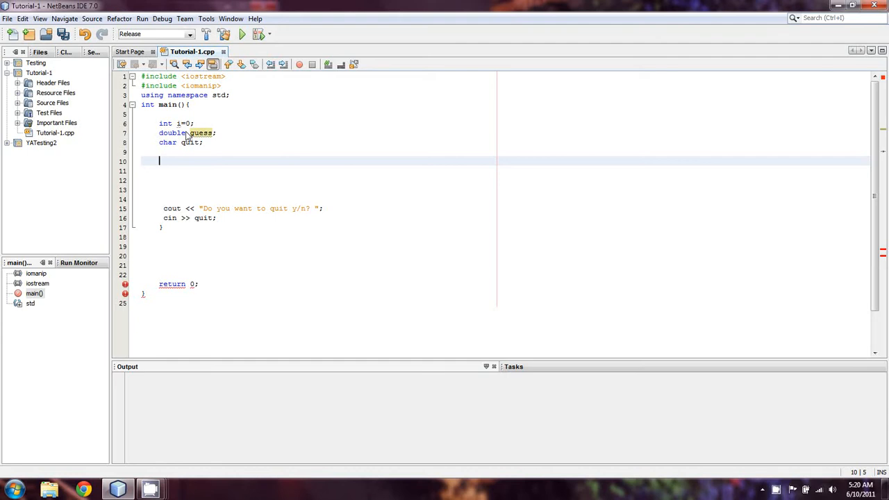
pyautogui.write('while (')
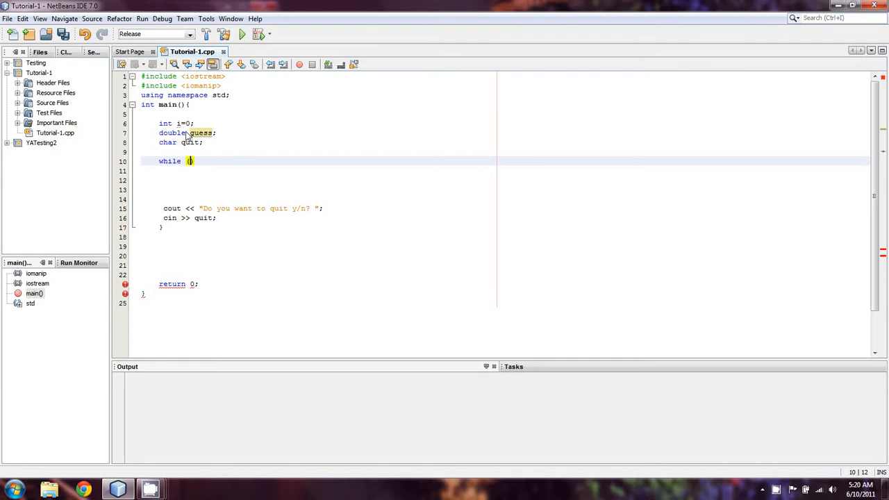
pyautogui.write('quit')
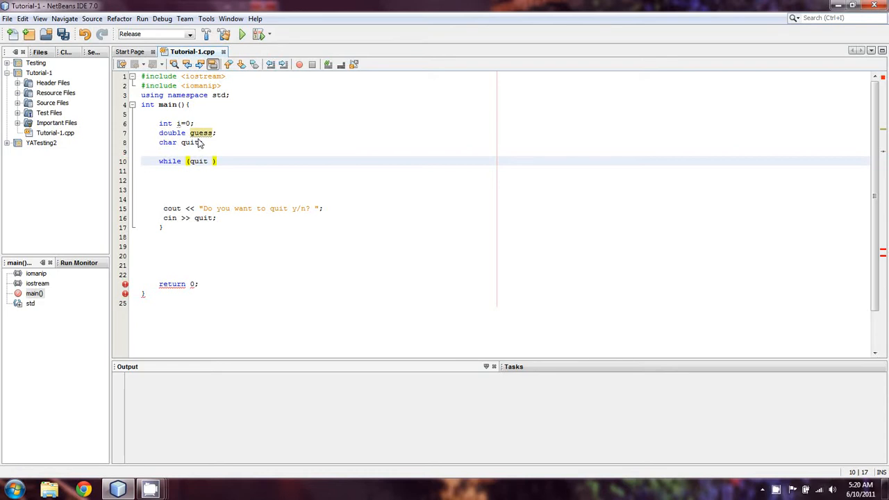
pyautogui.write('!=')
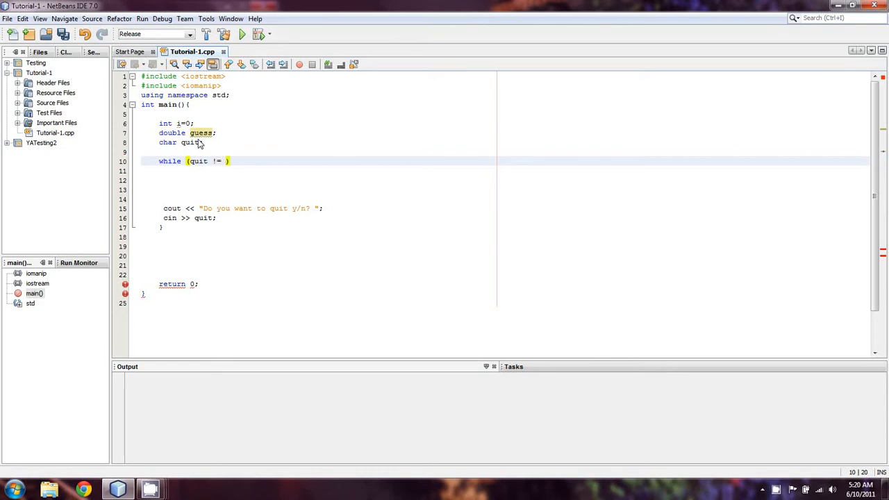
pyautogui.write("'y'){")
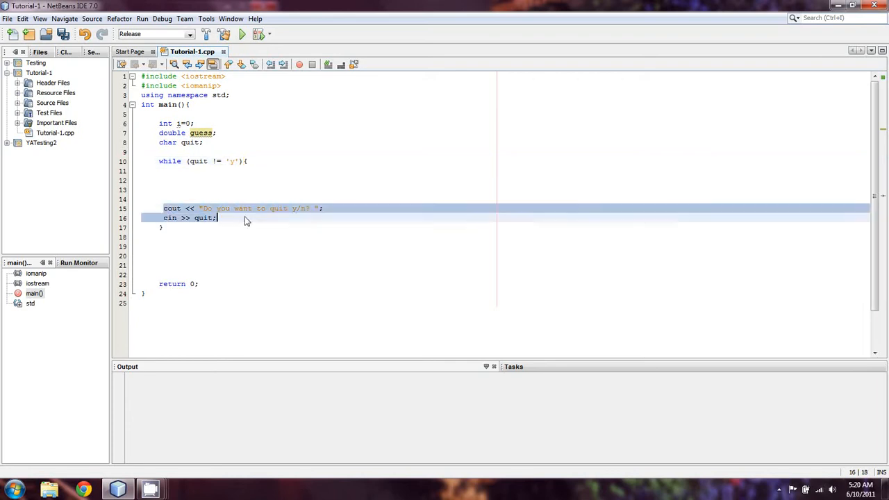
pyautogui.click(285, 161)
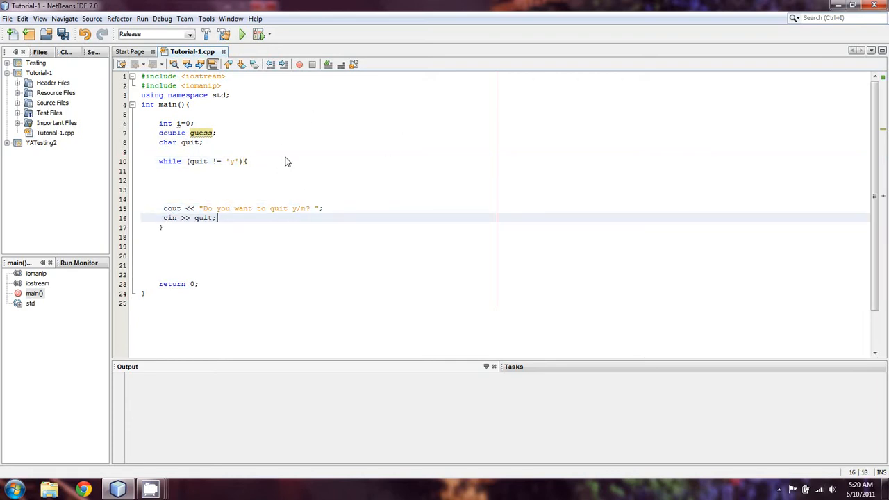
pyautogui.click(241, 34)
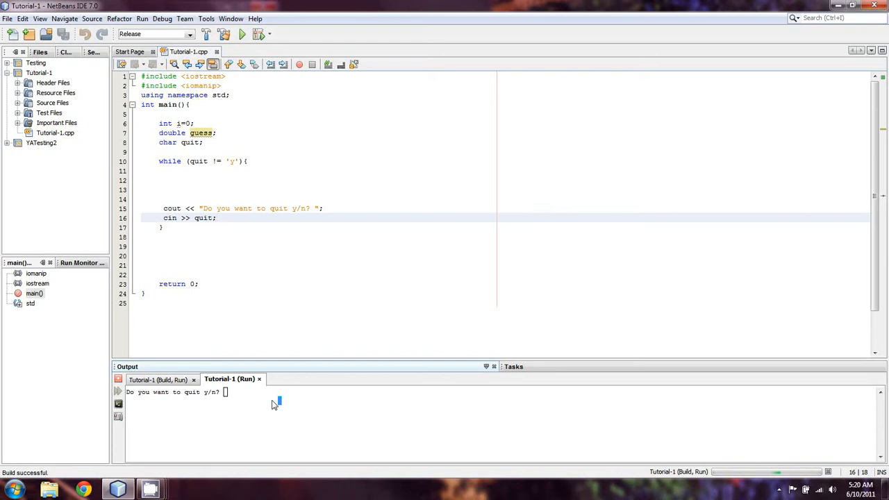
# Step: Answer y at the Output console's quit prompt, then place the cursor inside the while loop
pyautogui.write('y')
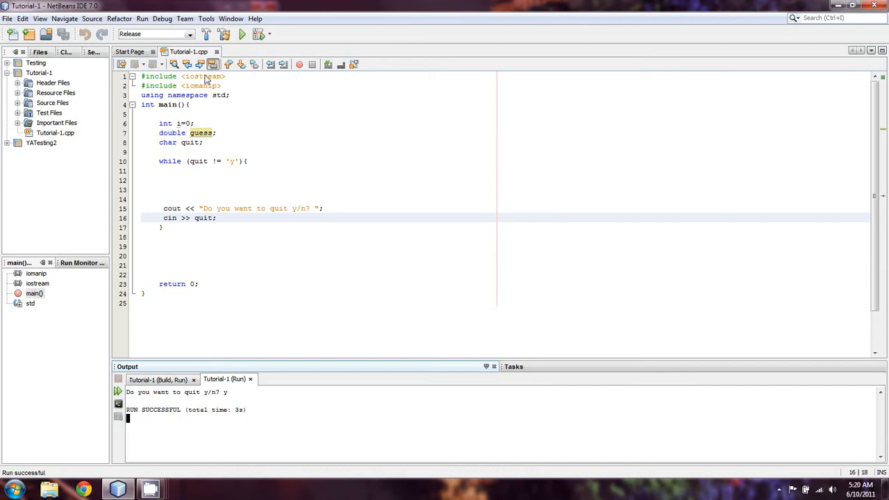
pyautogui.click(208, 171)
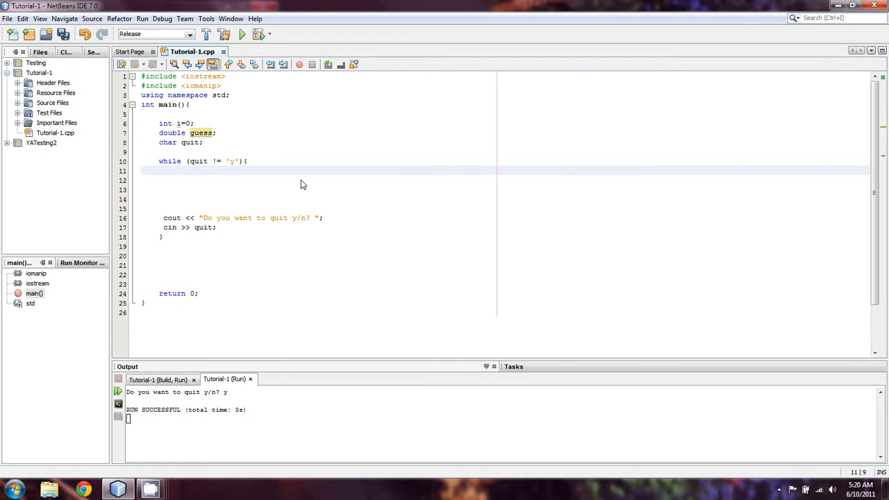
pyautogui.click(177, 171)
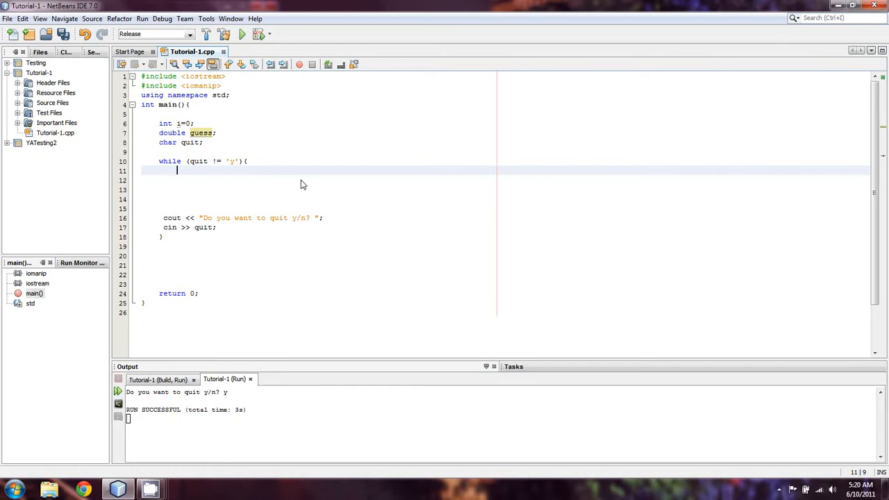
pyautogui.moveTo(503, 225)
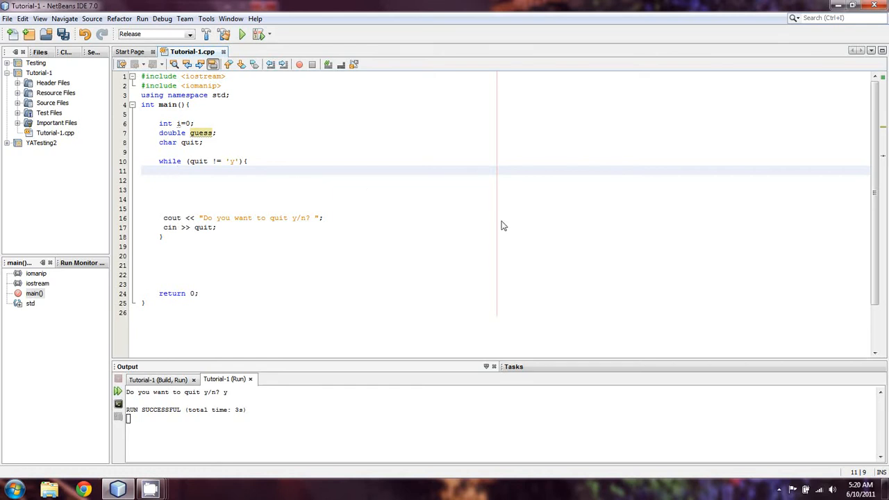
# Step: Change line 6 to int i=0, compnum=333 and return to the empty loop body
pyautogui.click(177, 171)
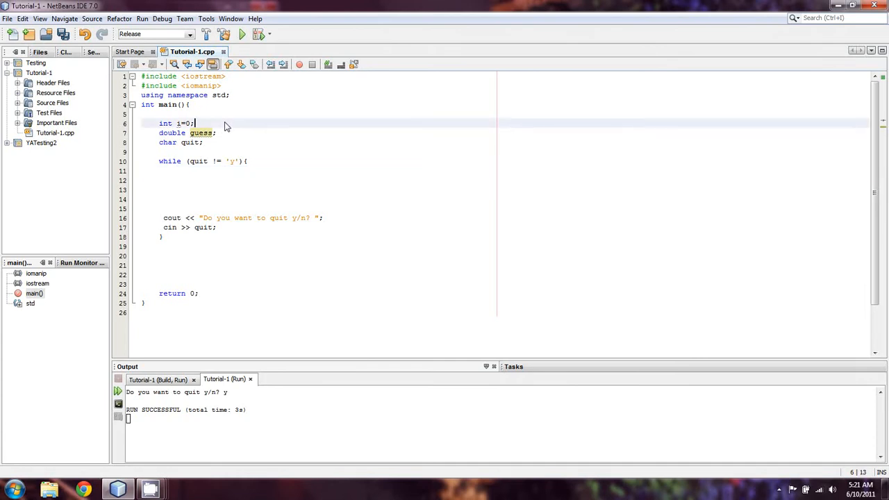
pyautogui.write(', ')
pyautogui.press('Return')
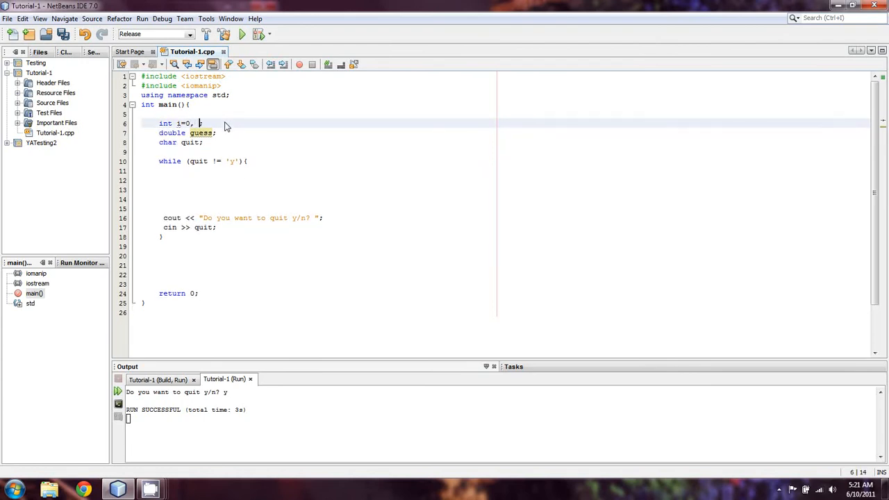
pyautogui.write('compguess=')
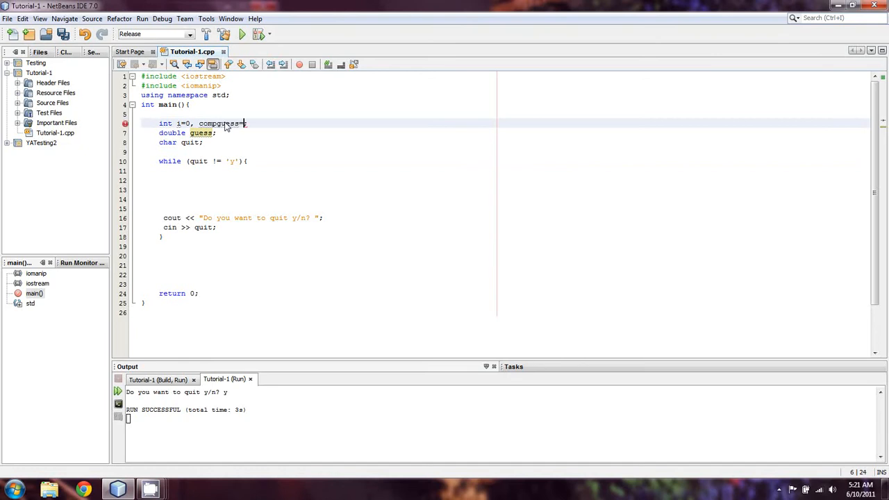
pyautogui.write('333')
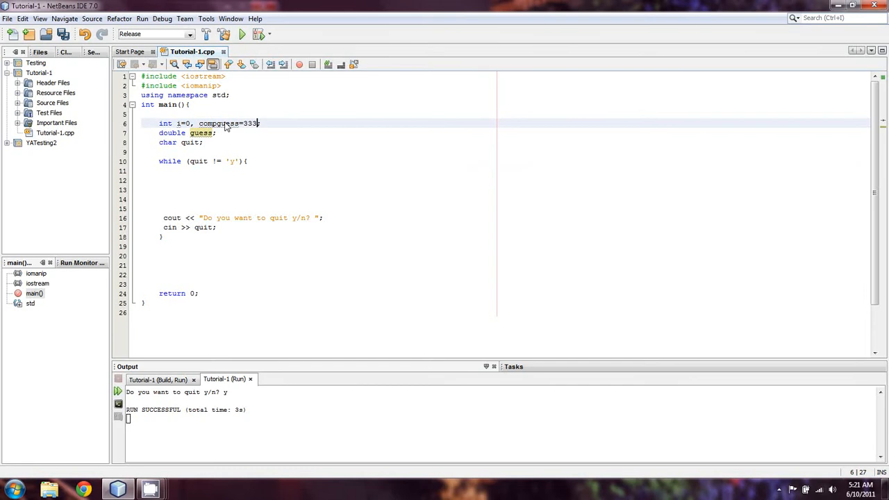
pyautogui.moveTo(291, 130)
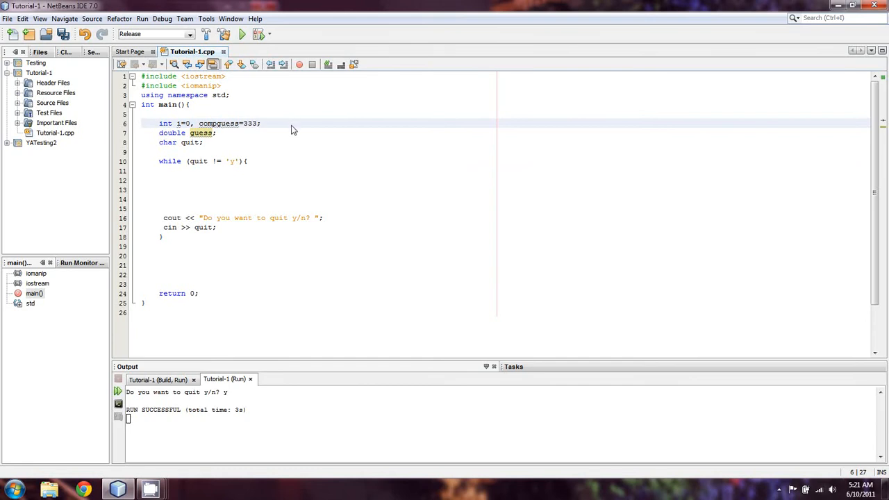
pyautogui.click(236, 123)
pyautogui.write('num')
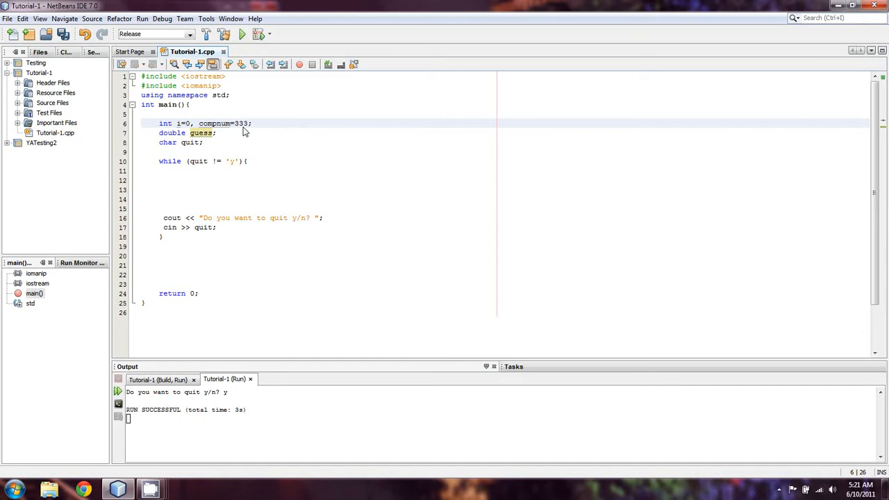
pyautogui.click(177, 171)
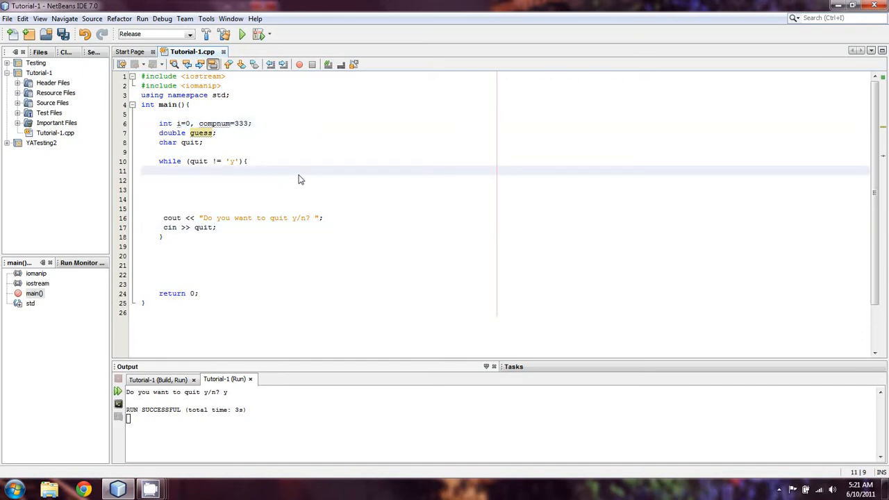
pyautogui.click(177, 171)
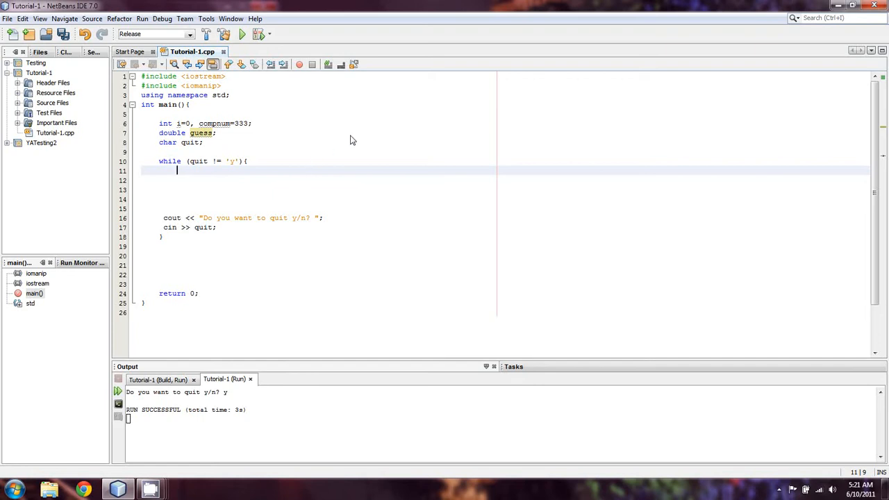
# Step: Write a cout prompt saying the computer picked a number between 1 and 1000 to guess
pyautogui.write('cout << "')
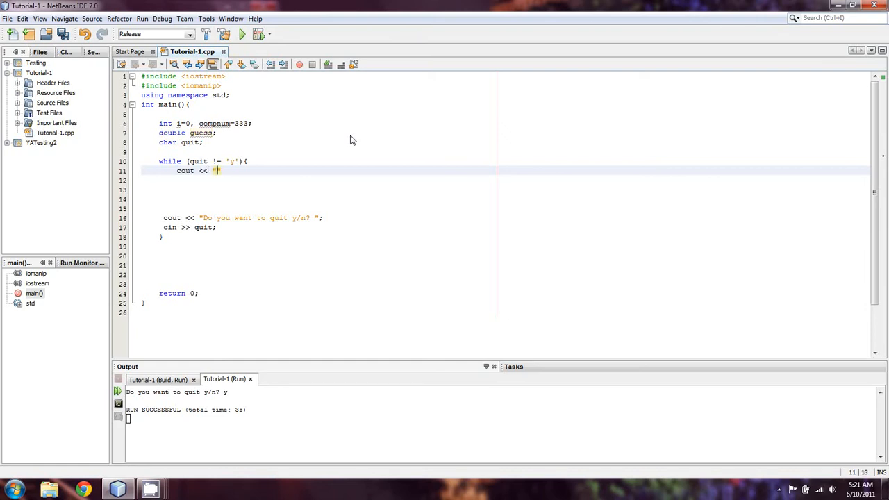
pyautogui.write('The computer has guess')
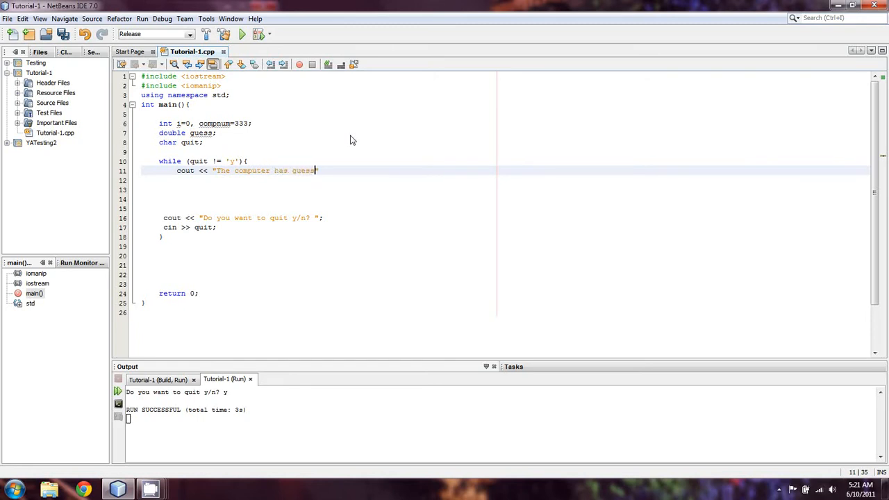
pyautogui.write('ed a number b')
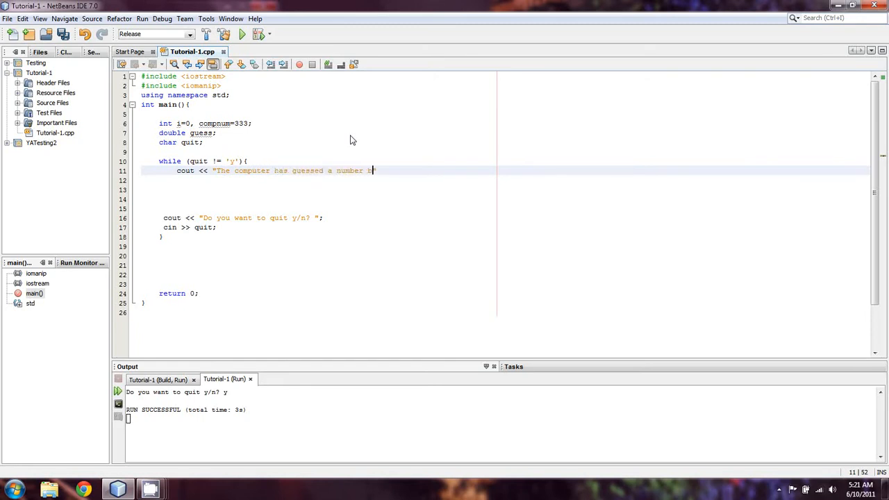
pyautogui.write('etween 1')
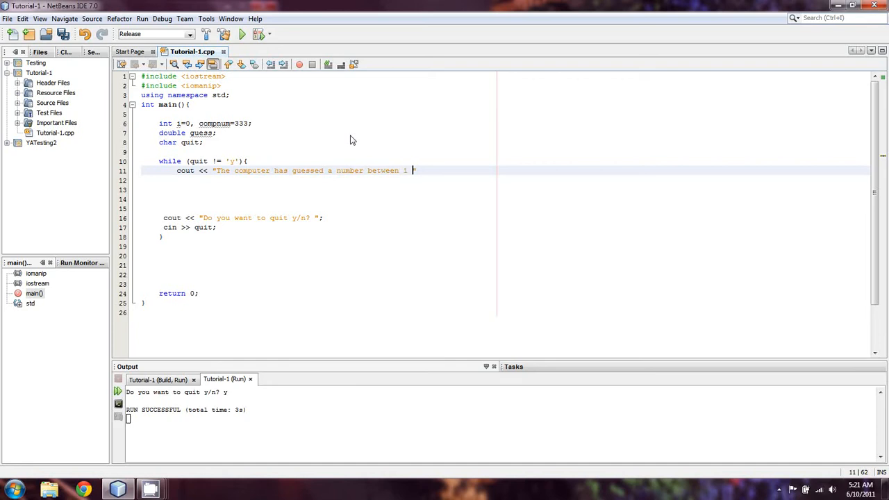
pyautogui.write('and')
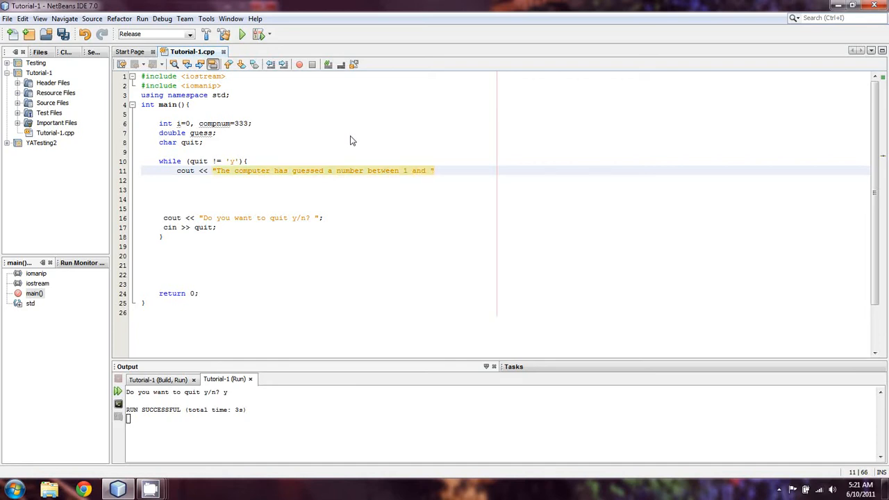
pyautogui.write('1000"')
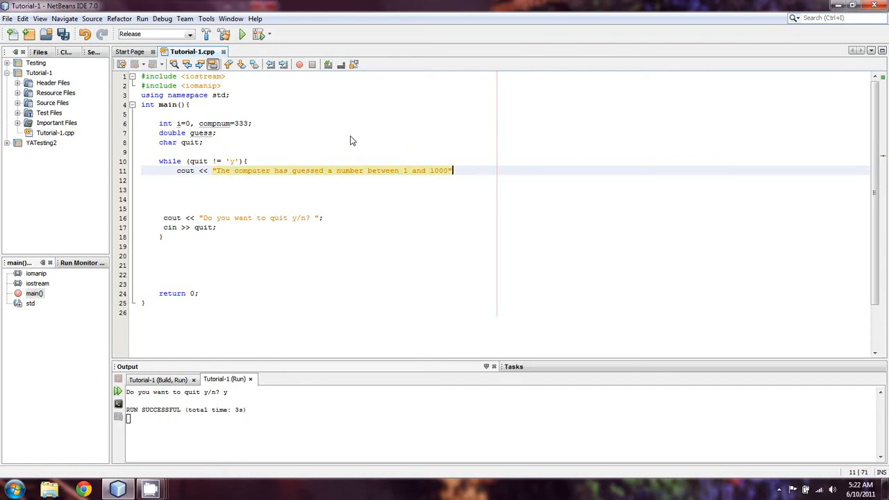
pyautogui.press('Backspace')
pyautogui.write(', try ')
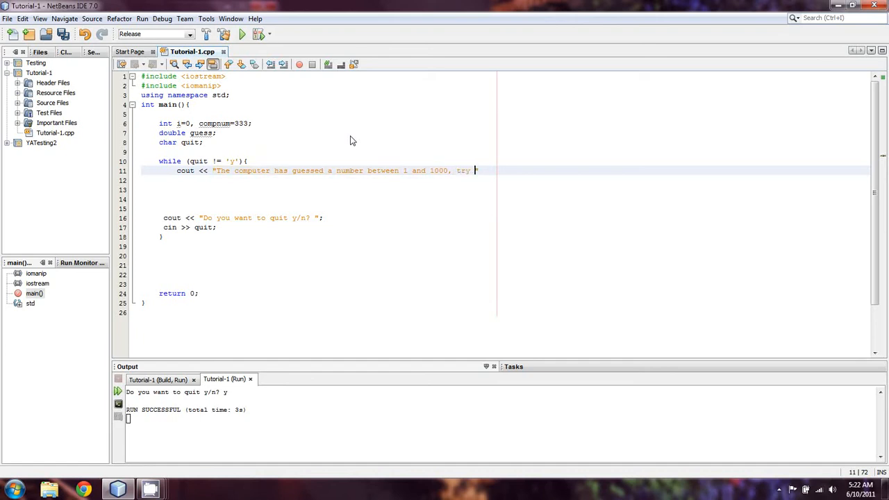
pyautogui.write('to guess the n')
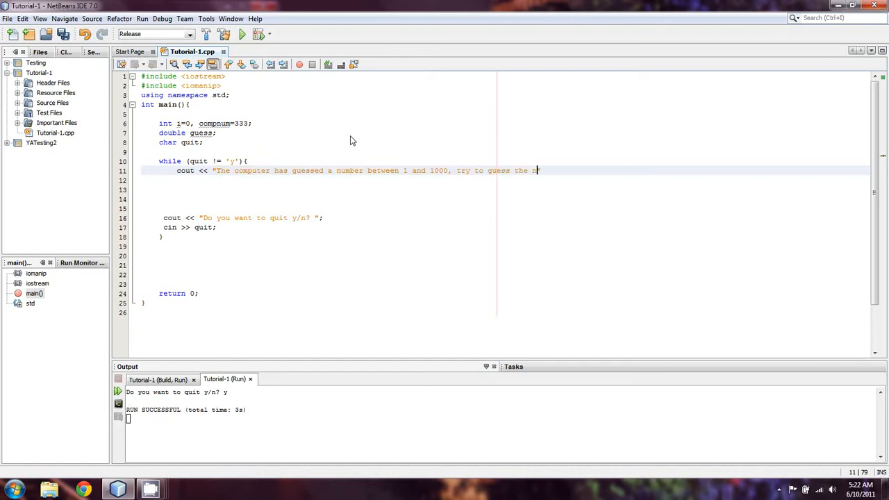
pyautogui.write('umber: ";')
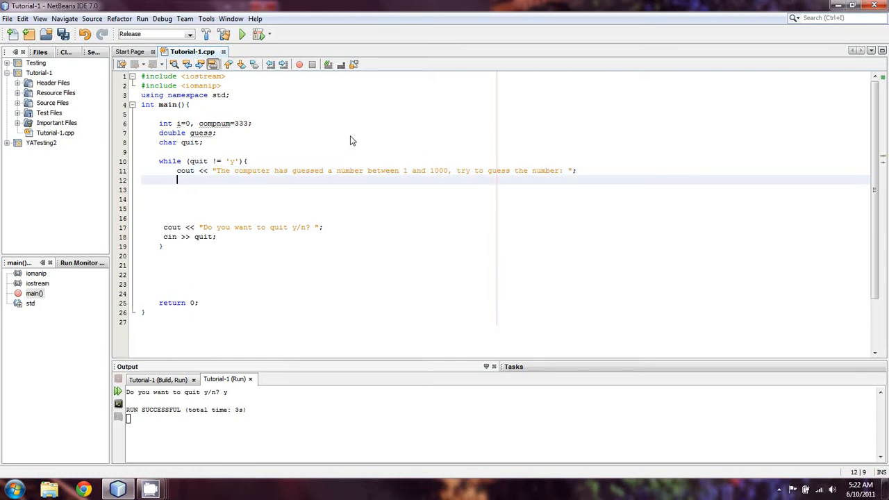
# Step: Read the guess with cin >> guess and move guess into the int declaration
pyautogui.write('cin >>')
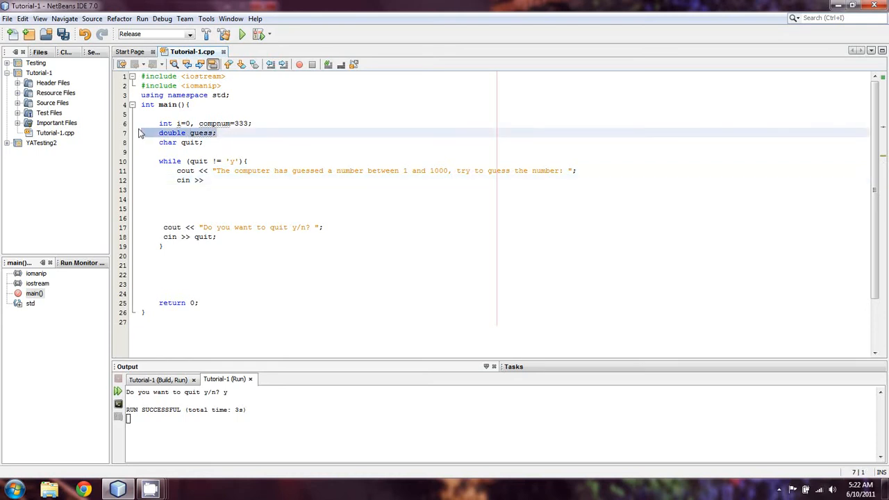
pyautogui.press('Delete')
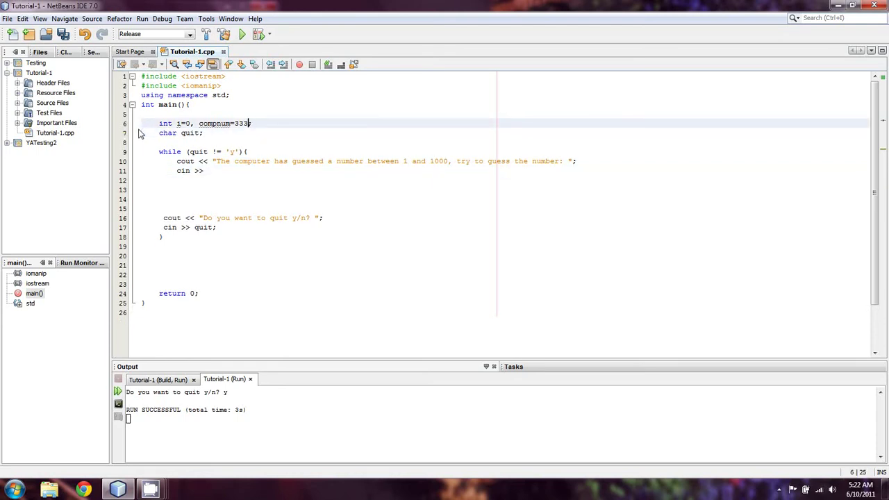
pyautogui.write(', c')
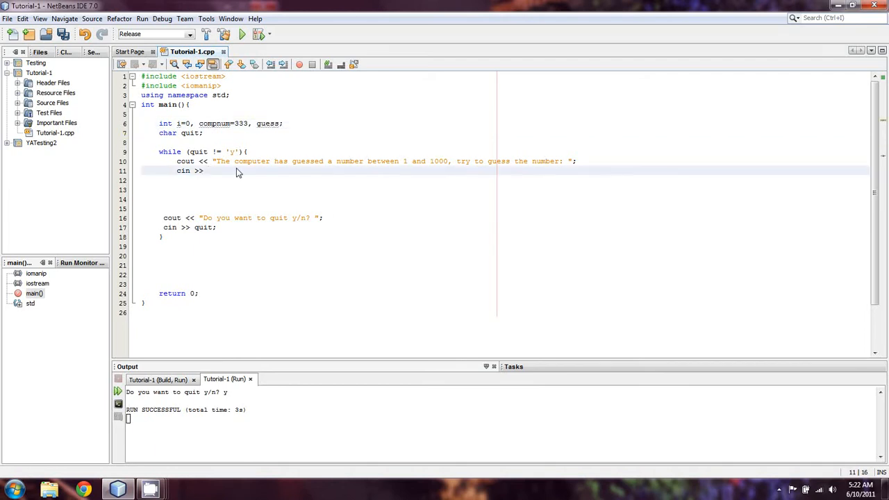
pyautogui.write('guess;')
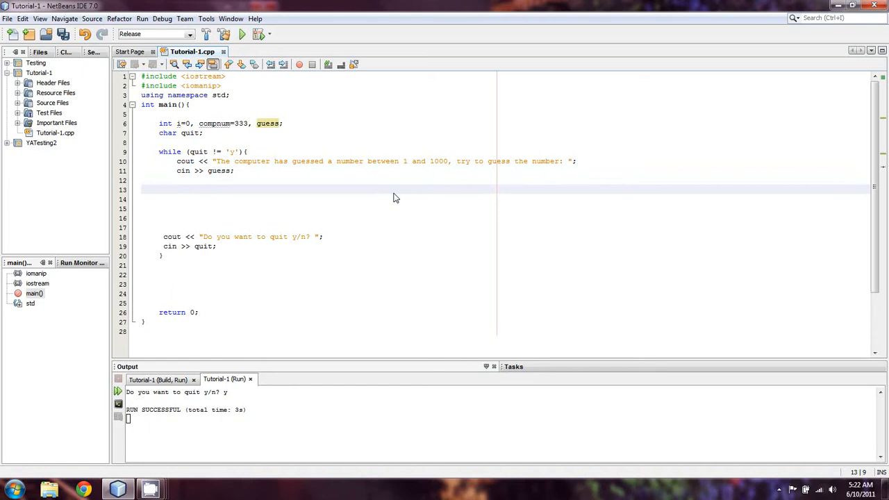
# Step: Open an if (guess < compnum){ block on the line below the input statement
pyautogui.click(178, 189)
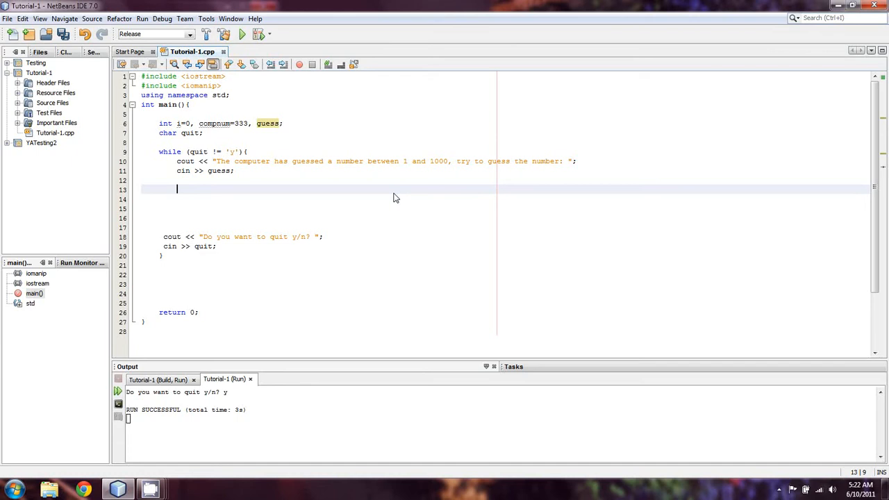
pyautogui.write('if')
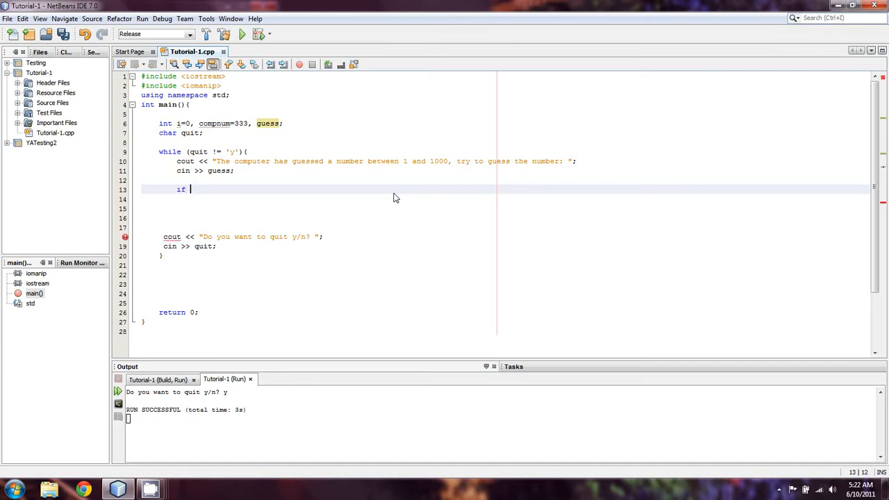
pyautogui.write('gu')
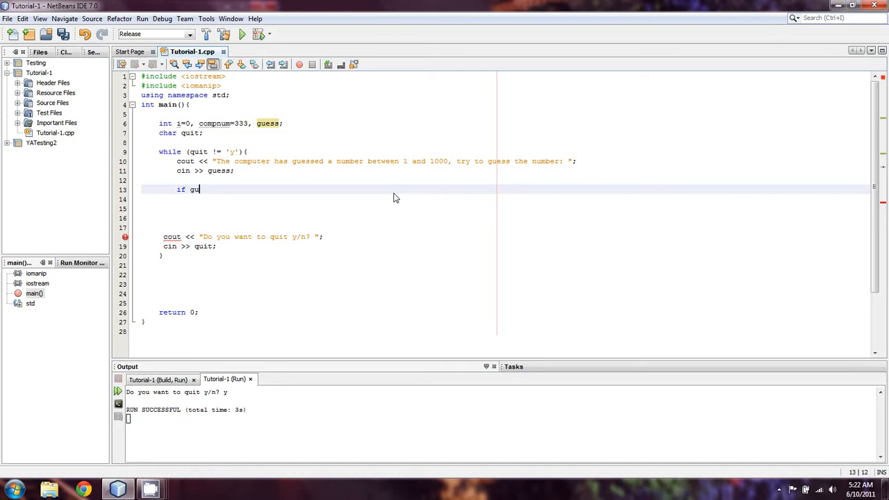
pyautogui.write('ess <')
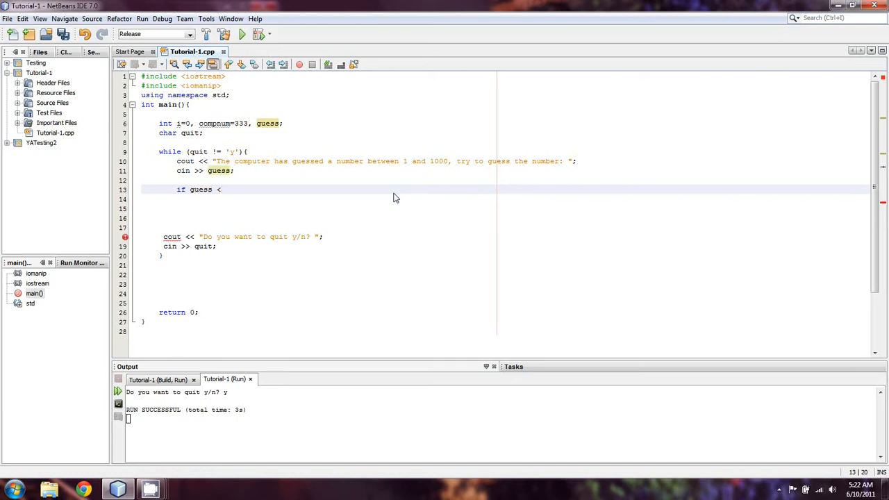
pyautogui.write('comp')
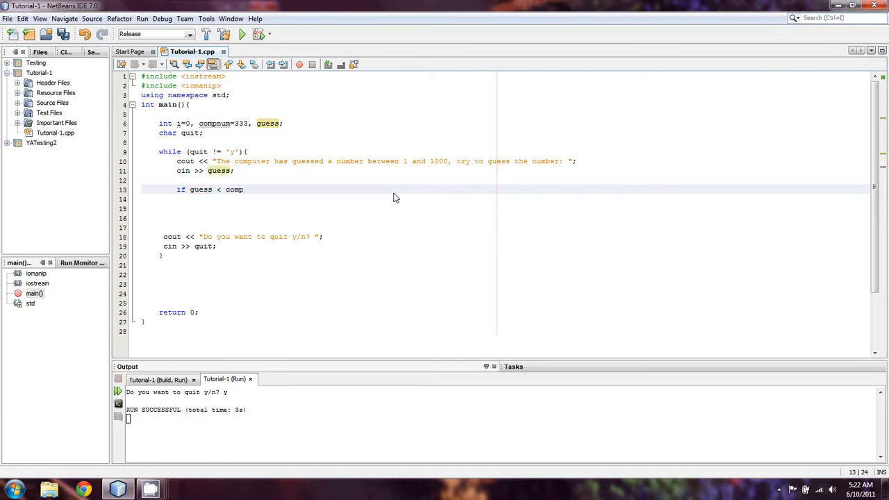
pyautogui.write('num')
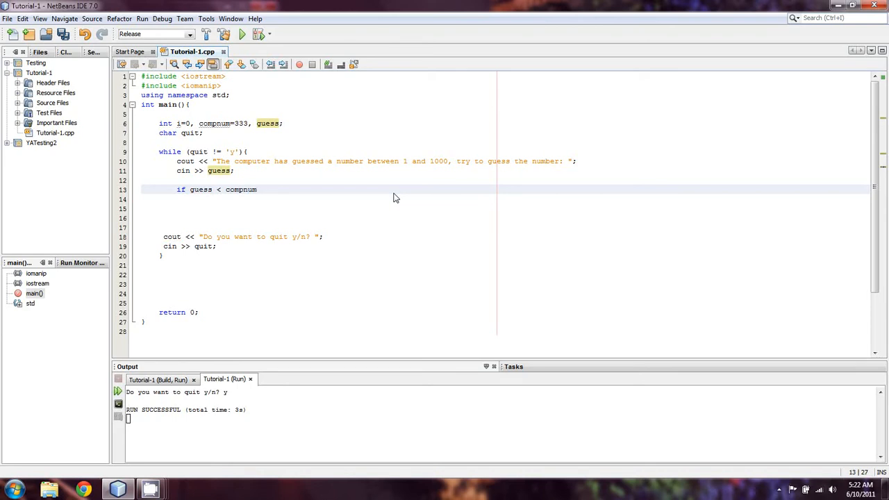
pyautogui.write(')')
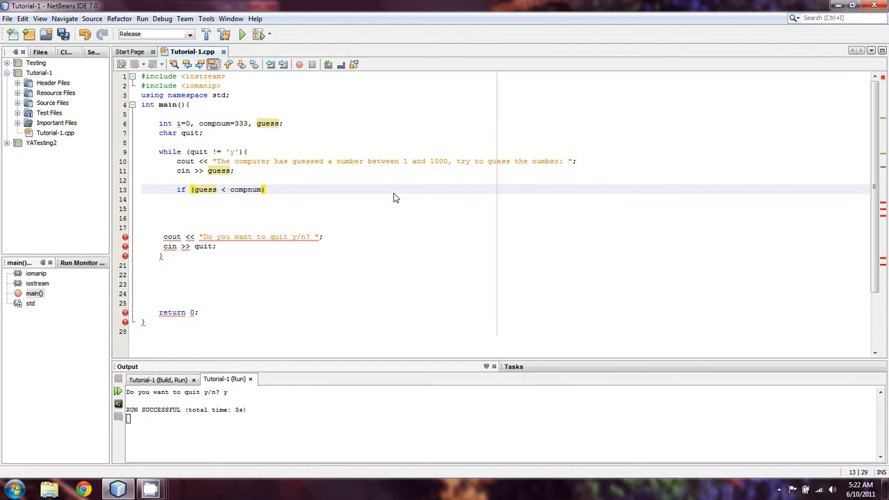
pyautogui.write('{')
pyautogui.click(504, 199)
pyautogui.write('cout <<')
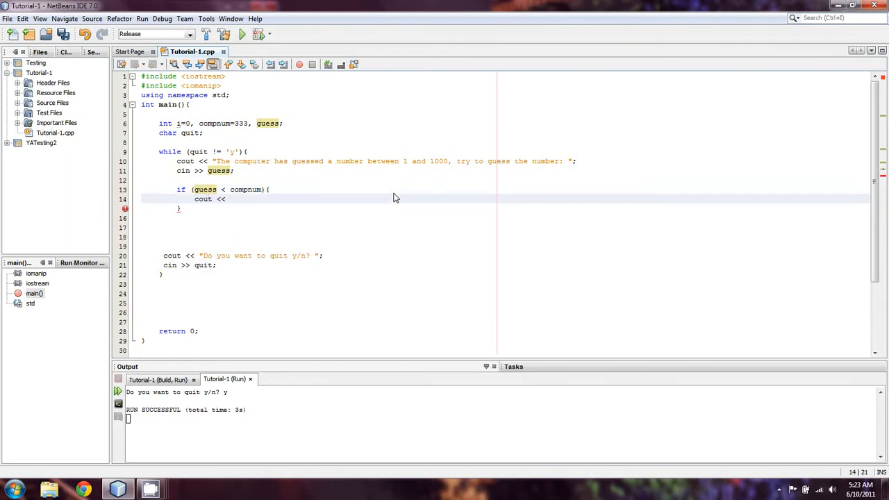
# Step: Add a cout saying the guess is less than the number, try again
pyautogui.click(230, 199)
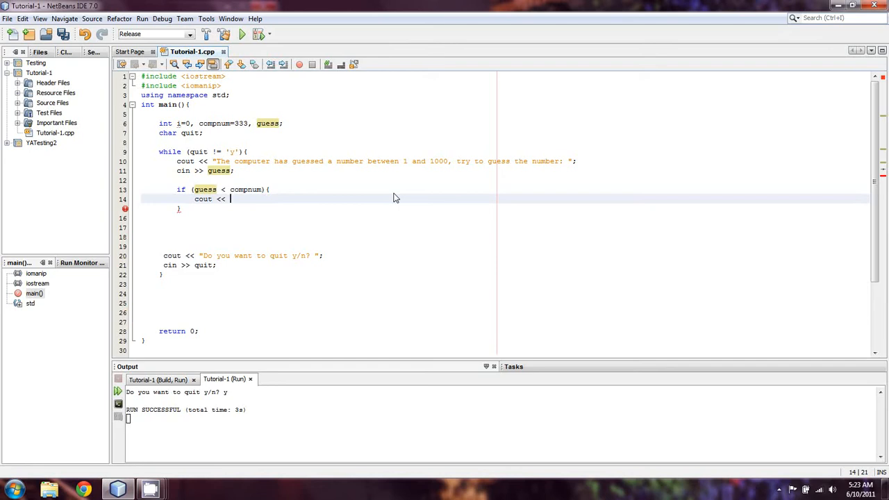
pyautogui.write('"')
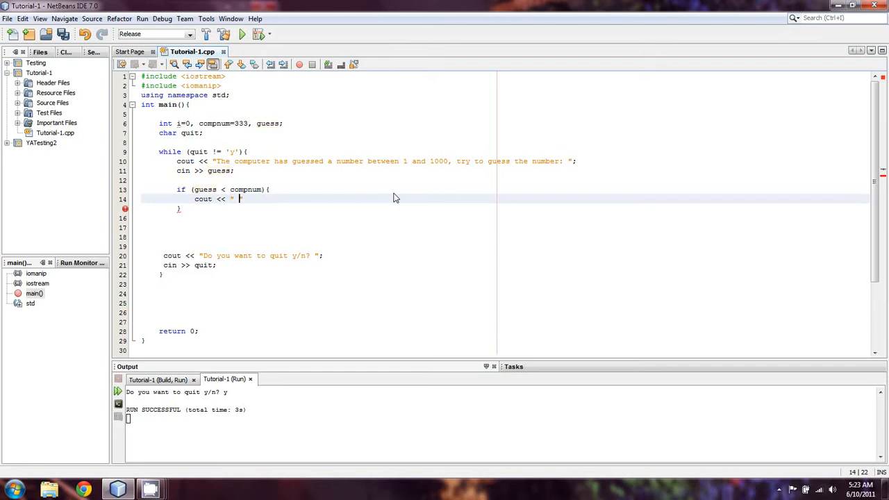
pyautogui.write('\\n"')
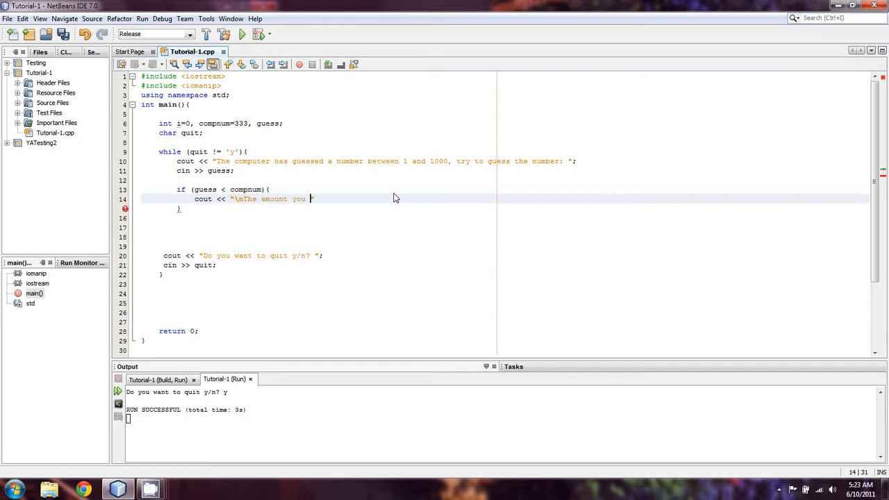
pyautogui.write('guessed')
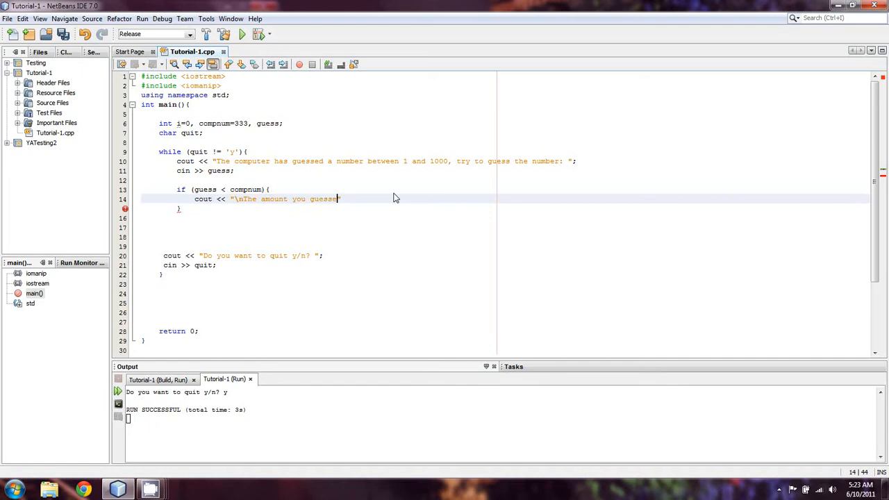
pyautogui.write('is less than')
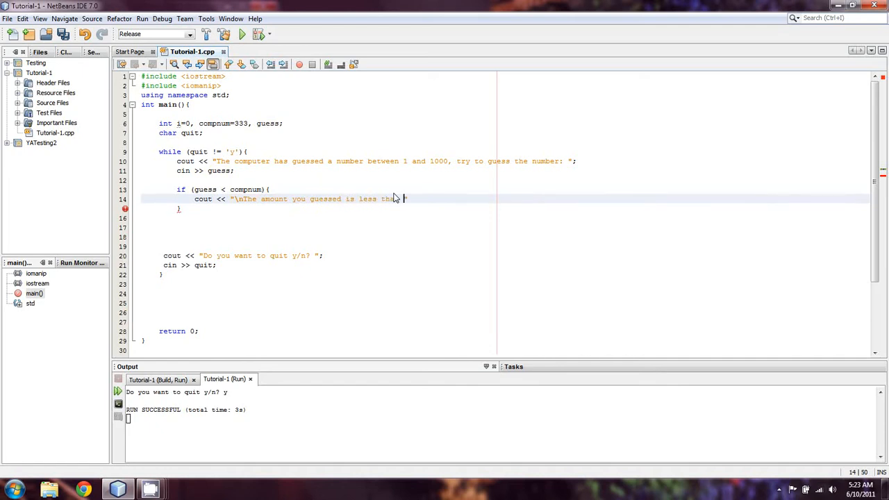
pyautogui.write('the')
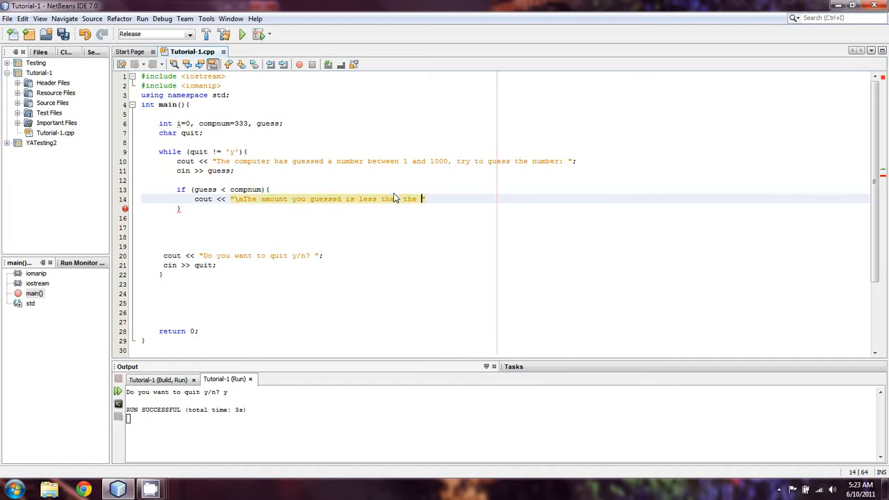
pyautogui.write('number th computer chose')
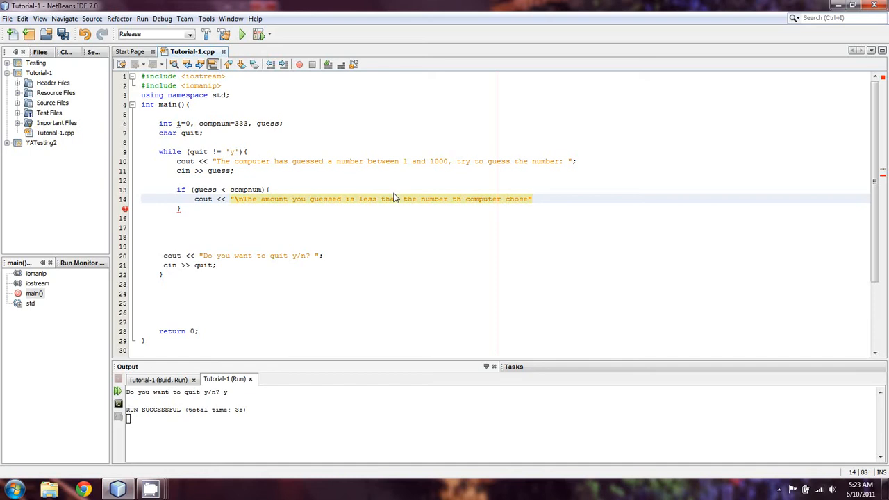
pyautogui.write(', try again:')
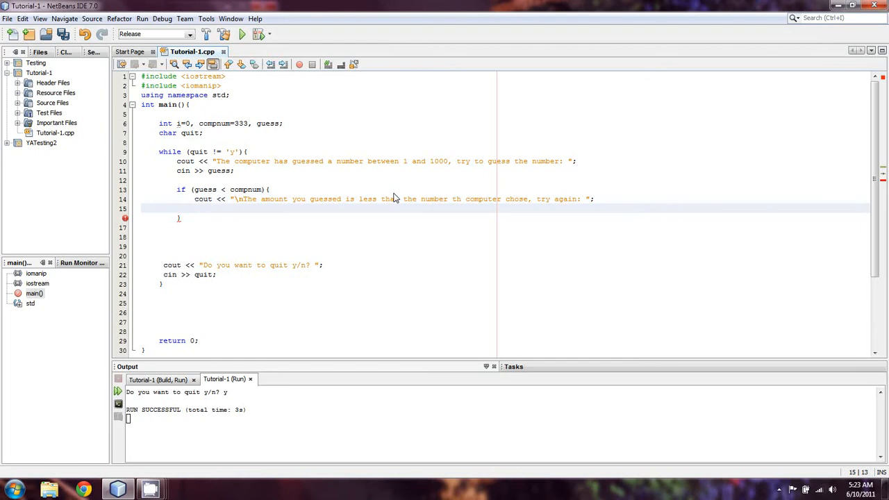
pyautogui.write('cin >>')
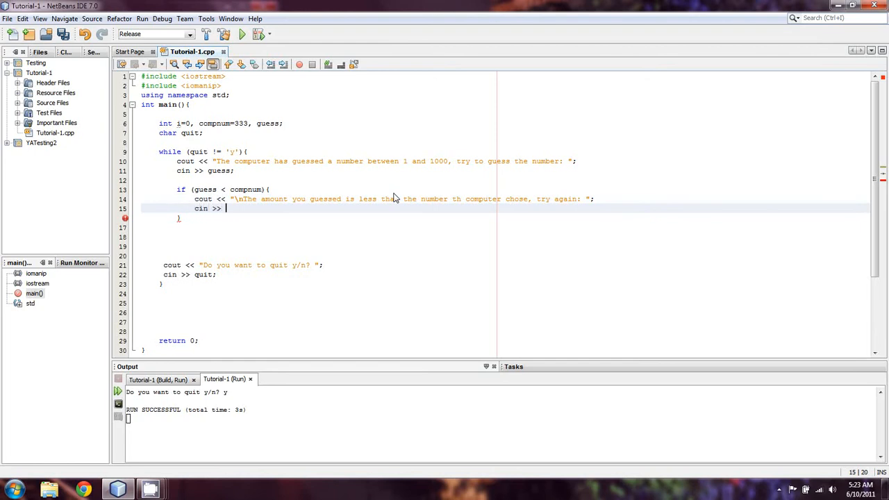
pyautogui.press('backspace')
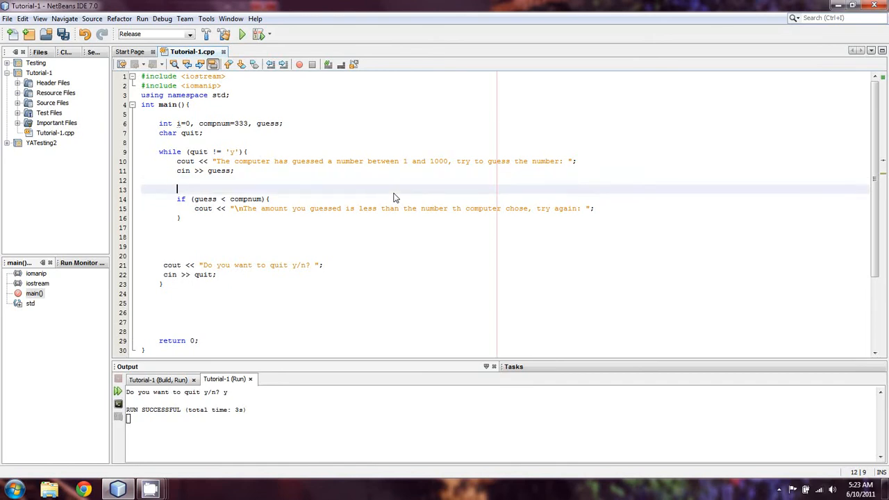
# Step: Add a while (guess != compguess) loop with an end while comment, then start a new line
pyautogui.write('while ()')
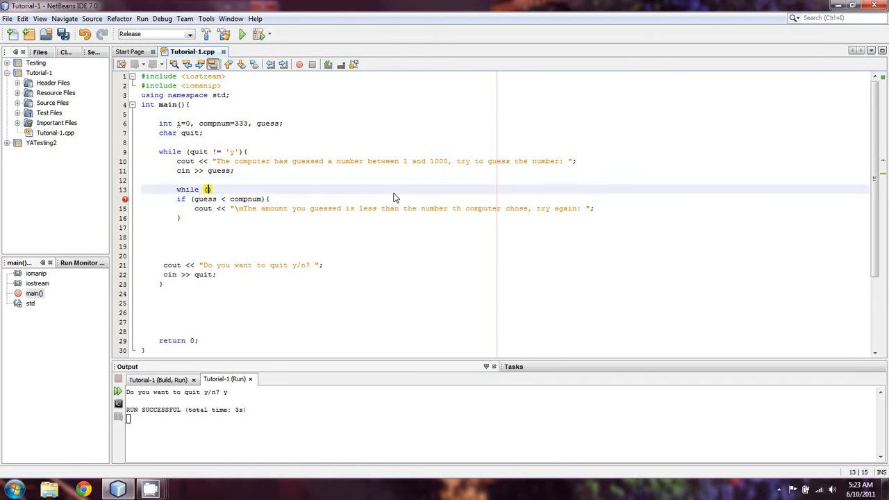
pyautogui.write('g')
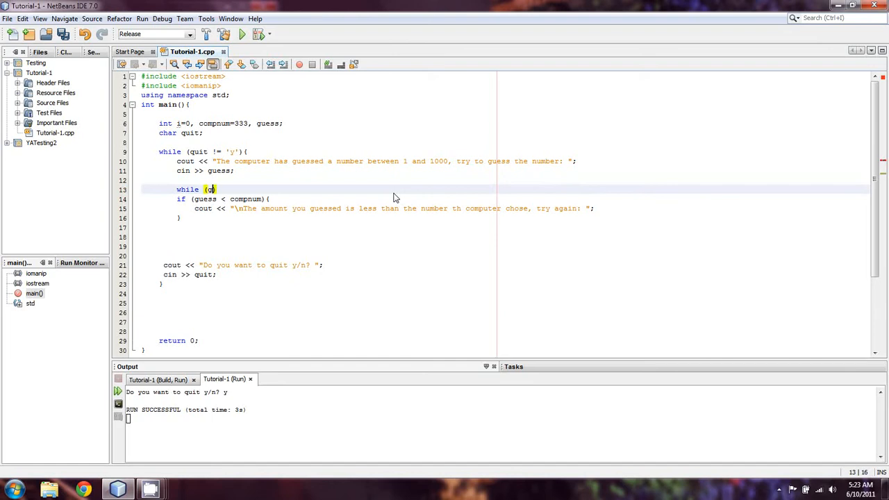
pyautogui.write('uess')
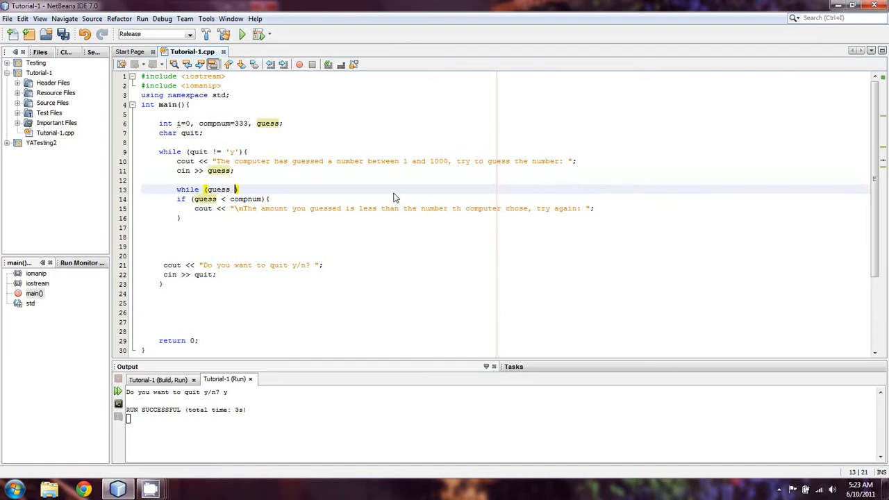
pyautogui.write('!= compguess')
pyautogui.click(320, 227)
pyautogui.write('}//')
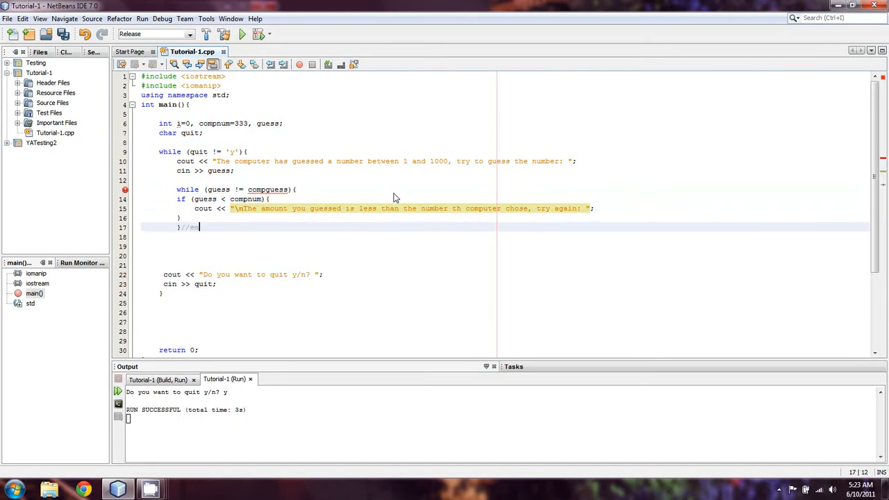
pyautogui.write('end while')
pyautogui.click(505, 217)
pyautogui.write('//end i')
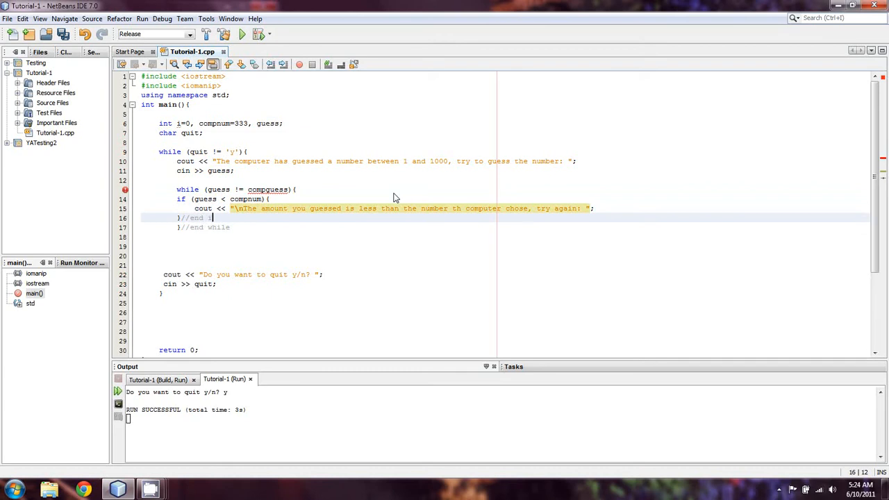
pyautogui.press('enter')
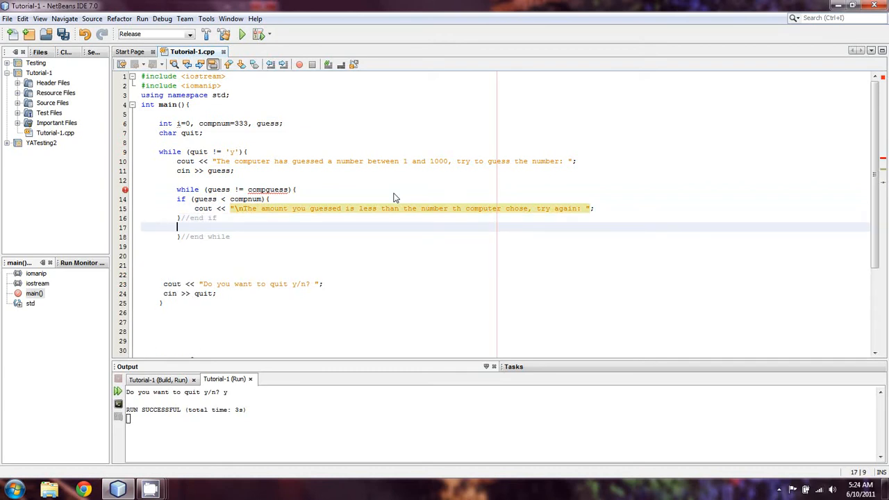
# Step: Add an else if (guess > compnum) branch that rereads guess
pyautogui.write('else if')
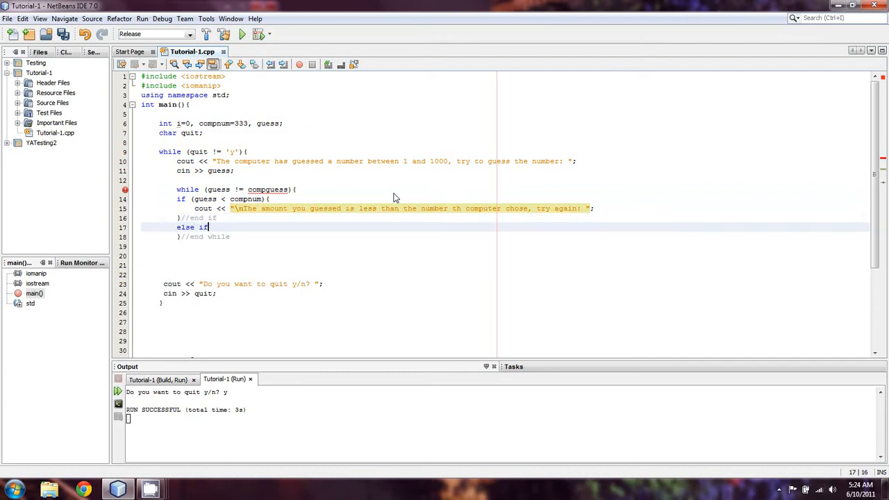
pyautogui.write('(')
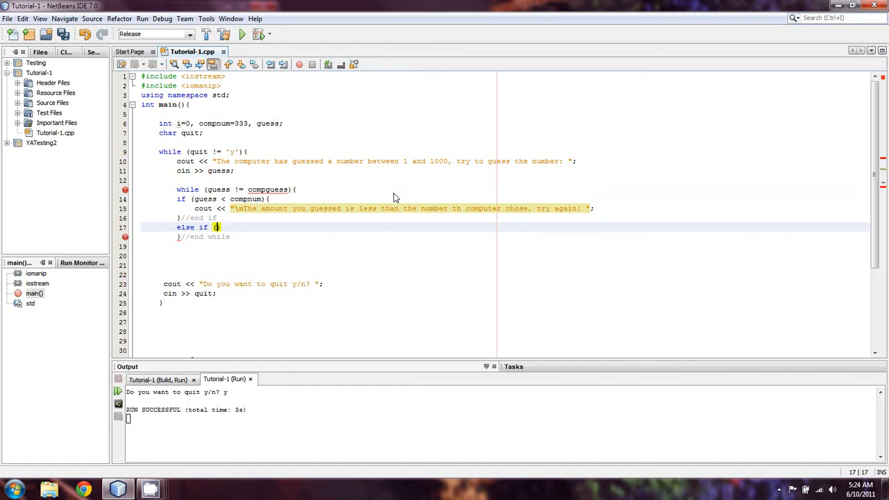
pyautogui.write('guess > comp')
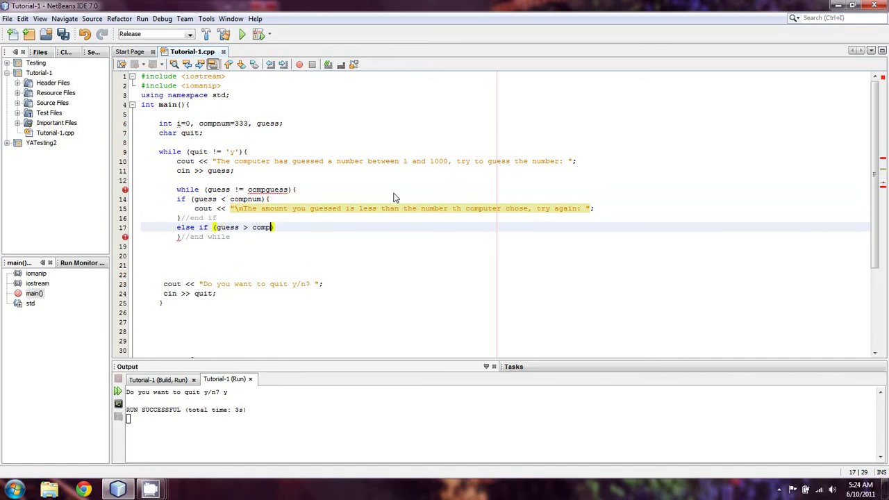
pyautogui.write('num)')
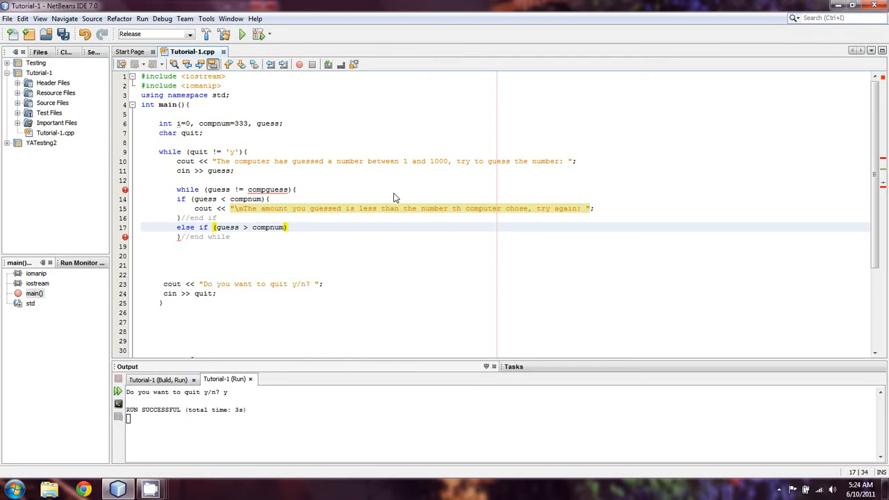
pyautogui.press('enter')
pyautogui.write('cin >>')
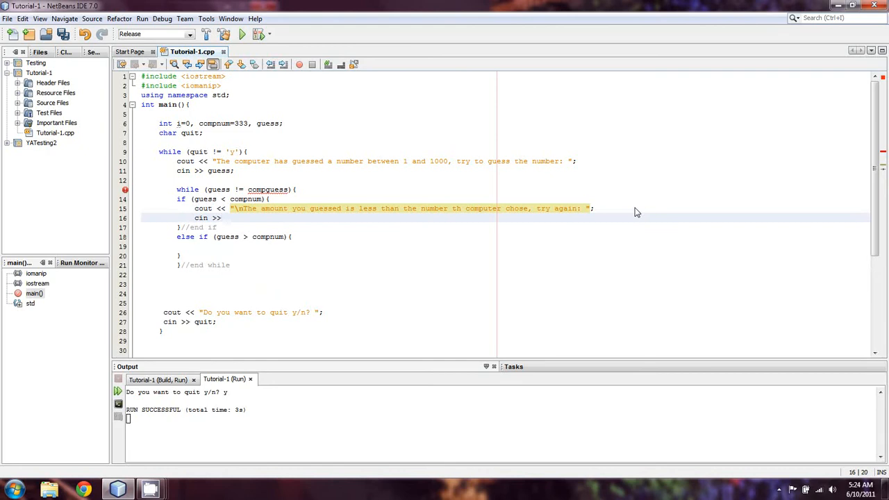
pyautogui.write('guess;')
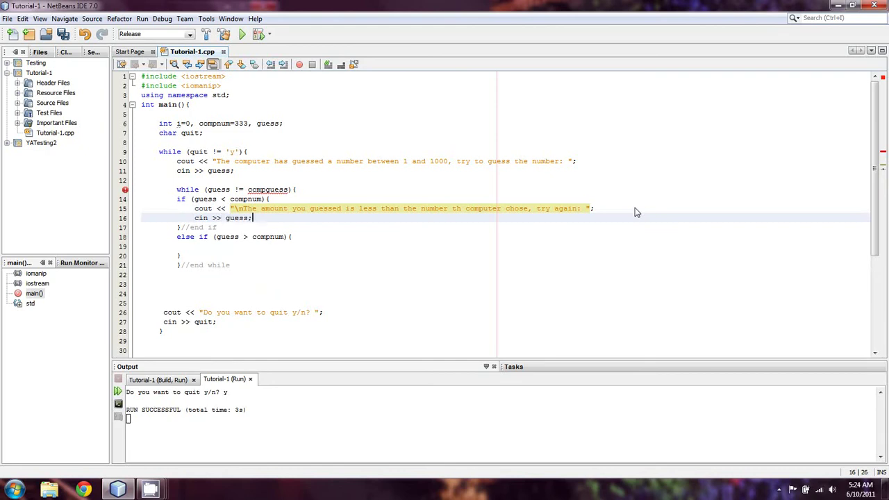
# Step: Print a 'guess is greater than the number' message, read guess, and close with }//End else
pyautogui.click(293, 237)
pyautogui.write('cout <<"\\n ')
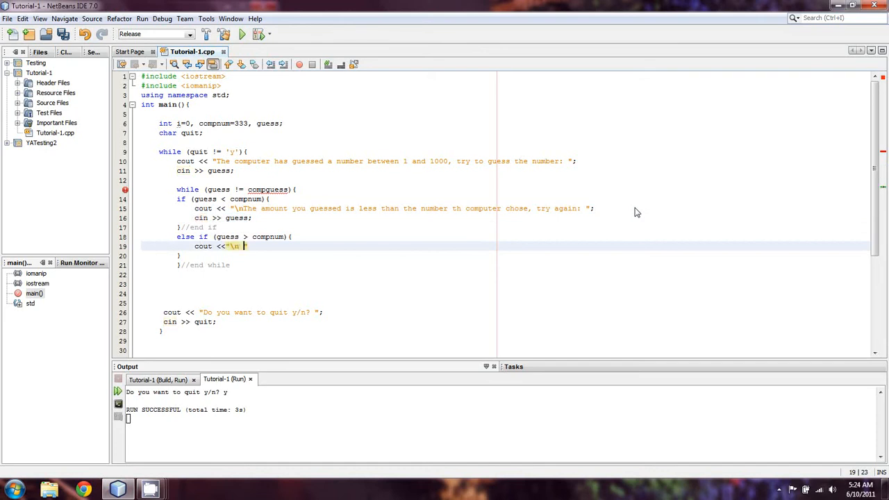
pyautogui.write('The amount you guess')
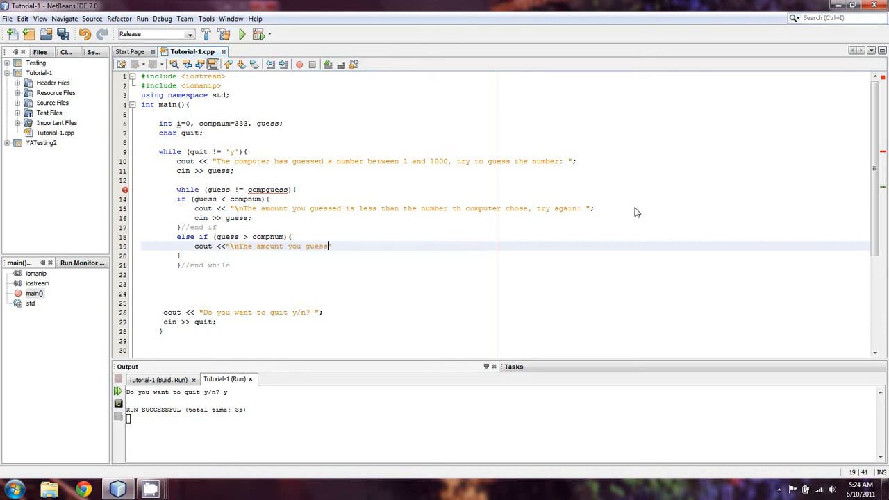
pyautogui.write('is')
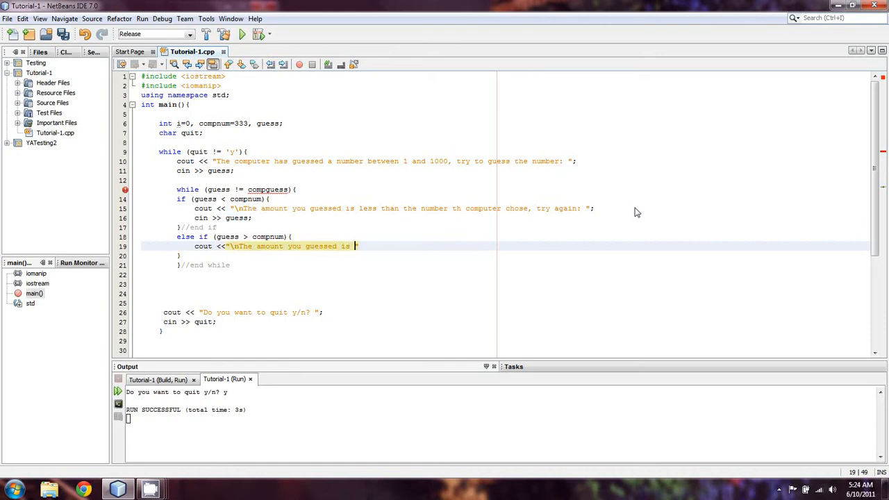
pyautogui.write('greater t')
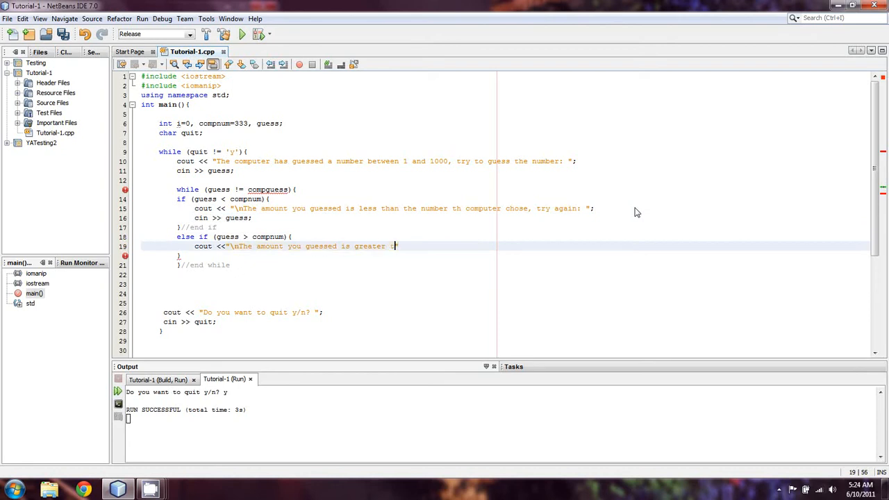
pyautogui.write('han the number the computer chose, try again: "')
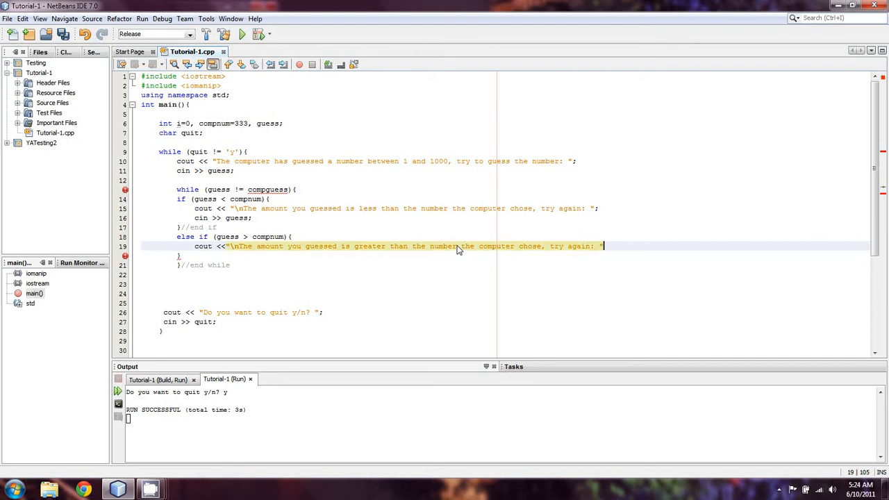
pyautogui.write('cin >> guess;')
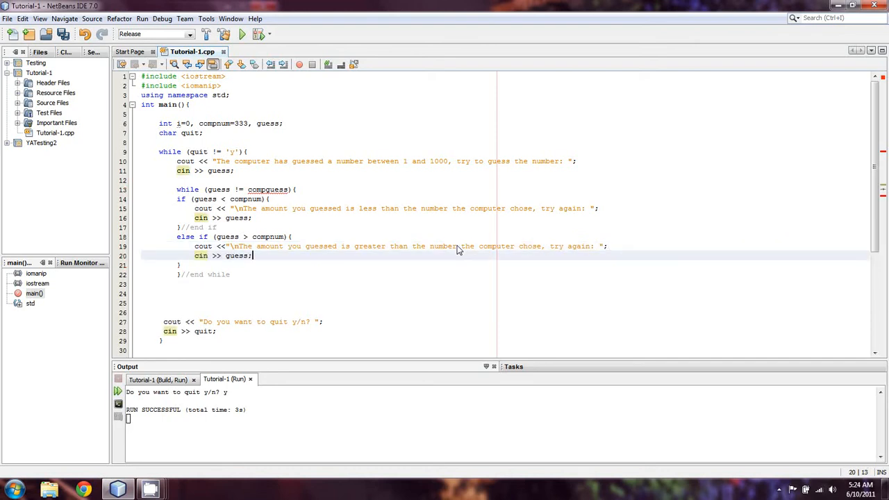
pyautogui.write('}//E')
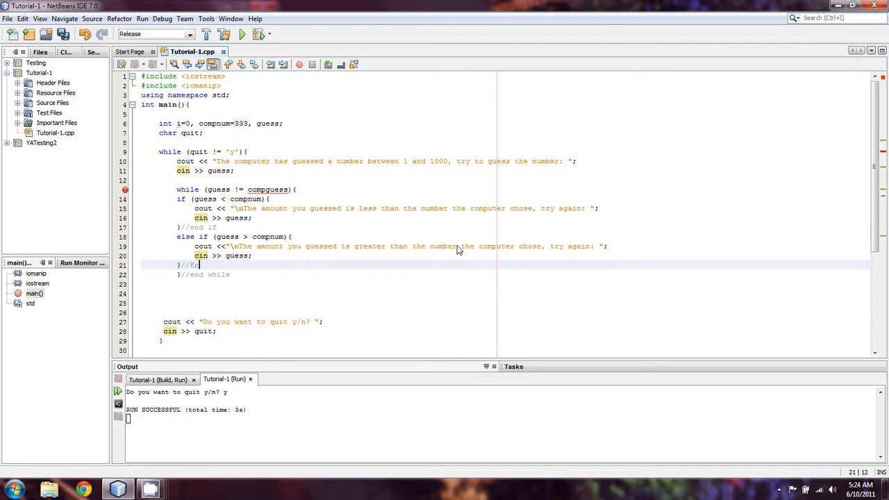
pyautogui.write('nd else')
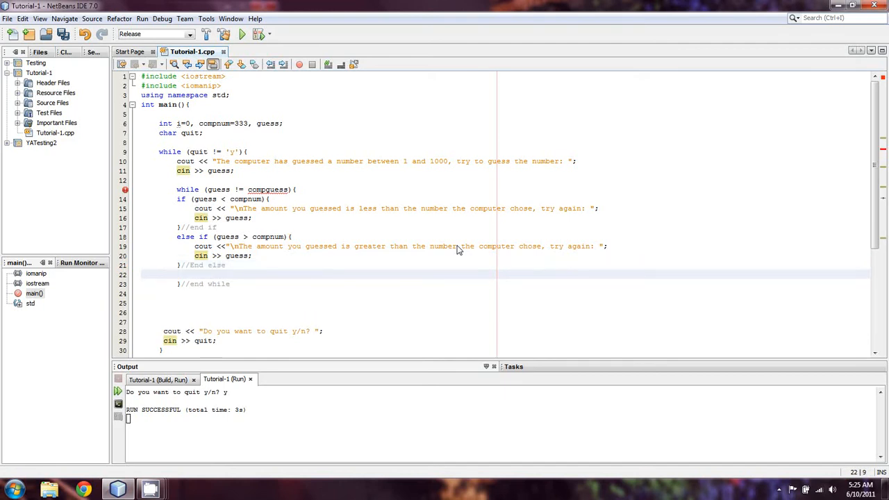
# Step: Add an else branch containing break;, correct compguess to compnum, and add an //end else comment
pyautogui.write('e')
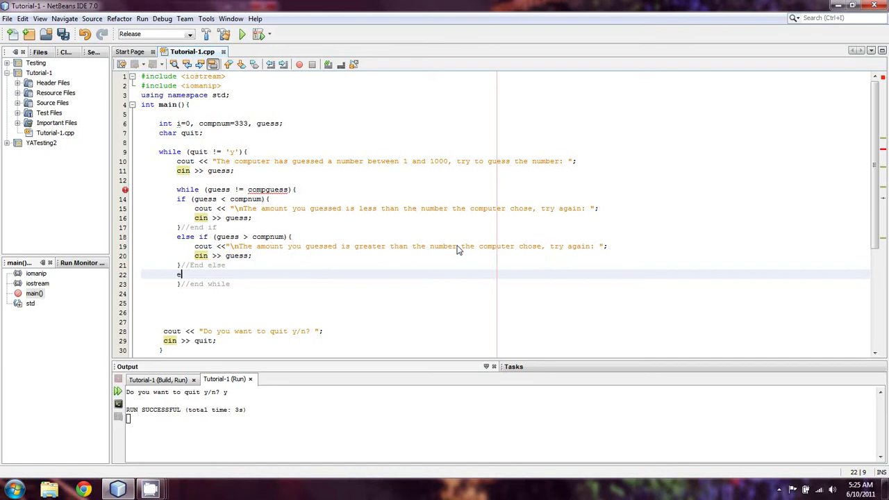
pyautogui.write('lse {')
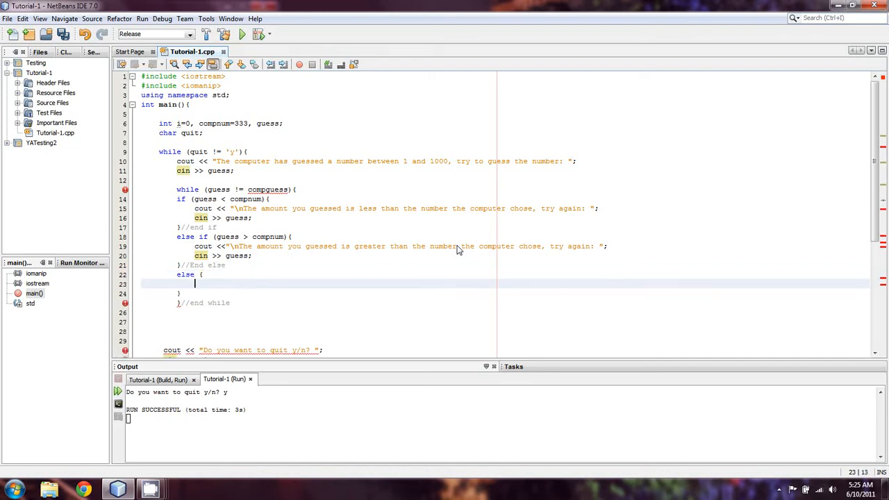
pyautogui.write('break;')
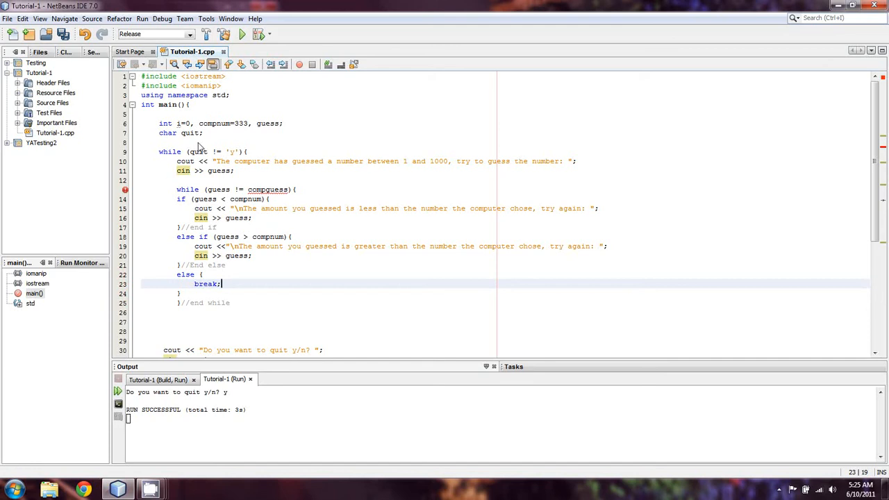
pyautogui.moveTo(203, 288)
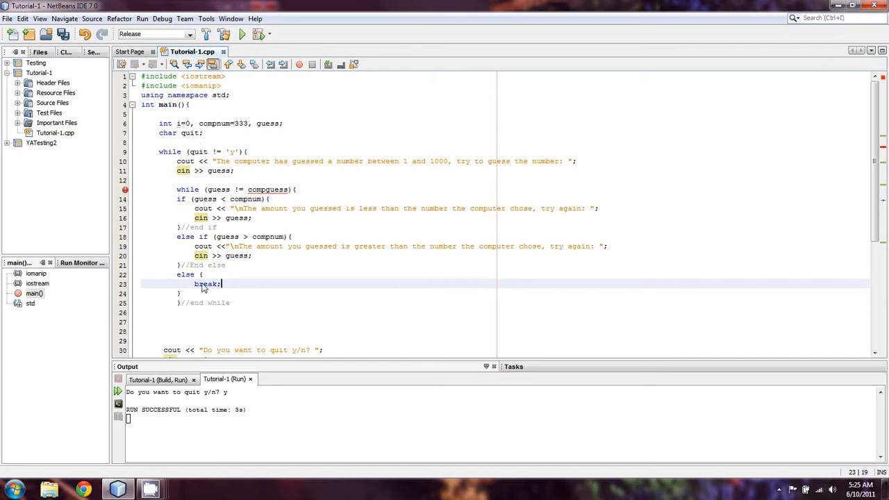
pyautogui.moveTo(193, 290)
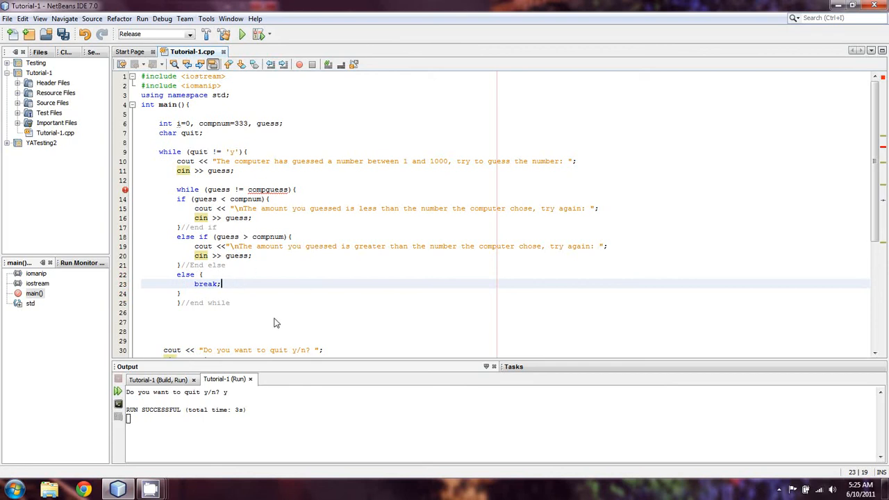
pyautogui.moveTo(267, 189)
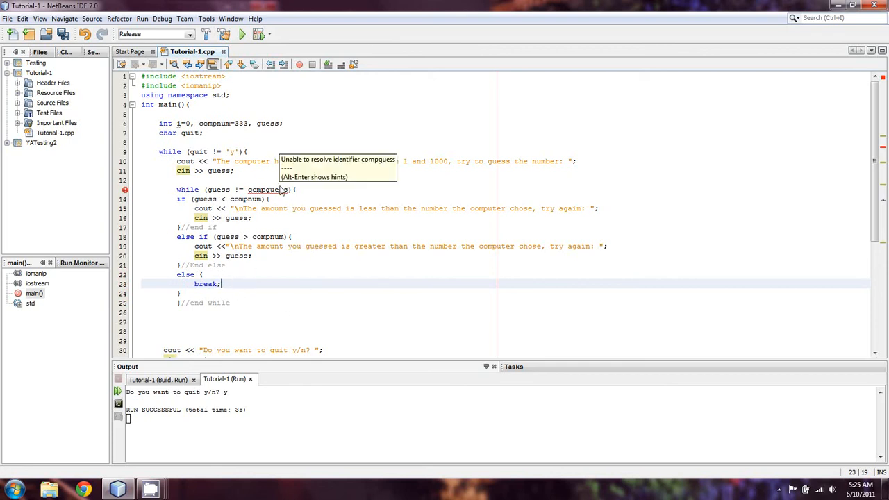
pyautogui.click(321, 211)
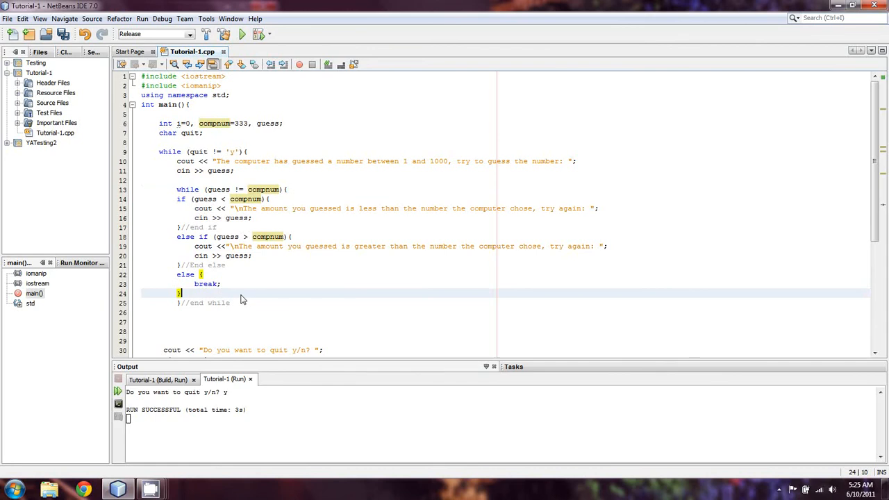
pyautogui.write('//end else')
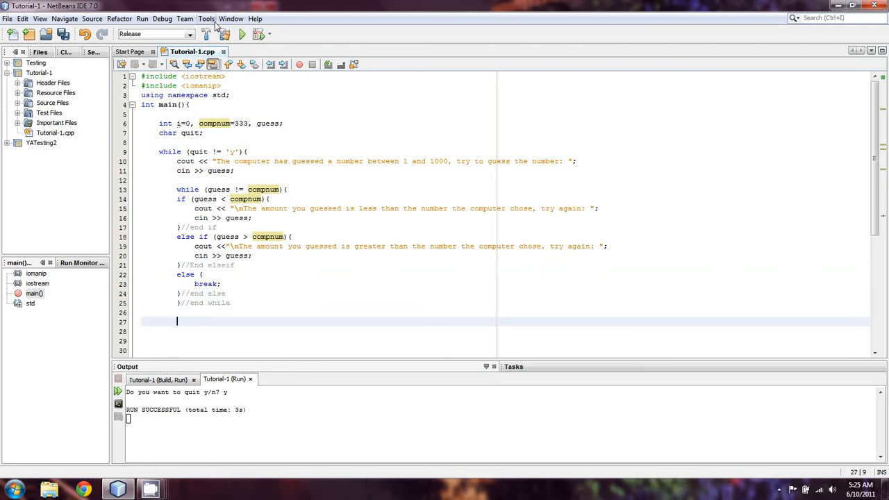
# Step: Type cout << "\nCongrats, you guessed the number the computer had guessed: \n"; on line 27
pyautogui.write('c')
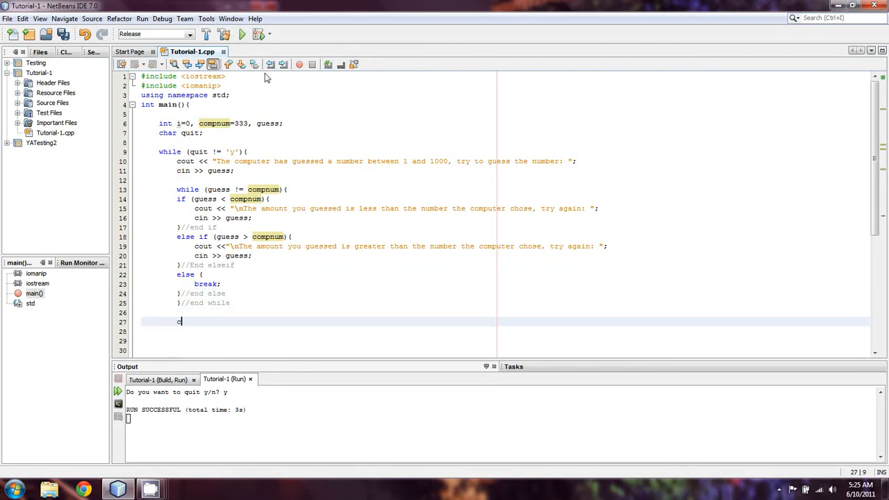
pyautogui.write('out << ""')
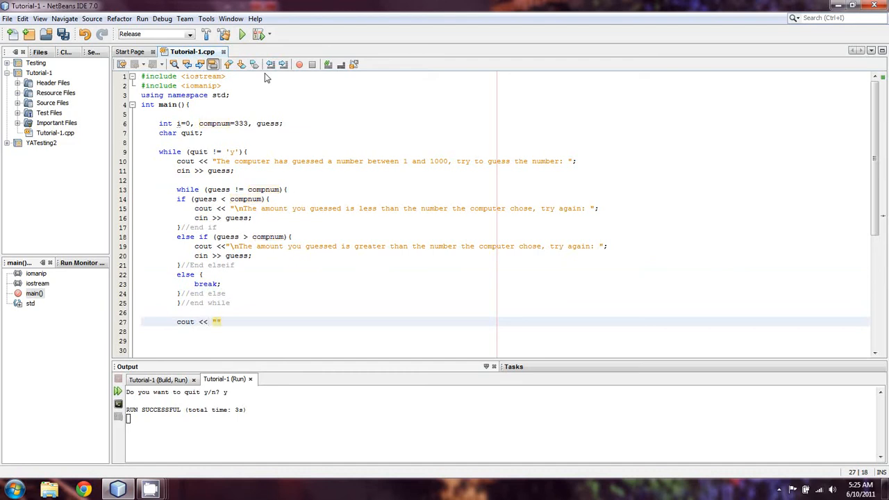
pyautogui.write('Congrat')
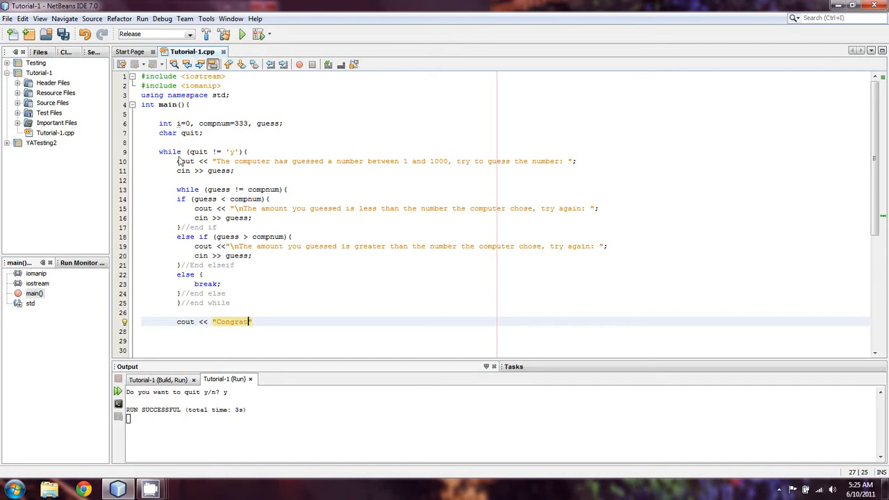
pyautogui.moveTo(320, 262)
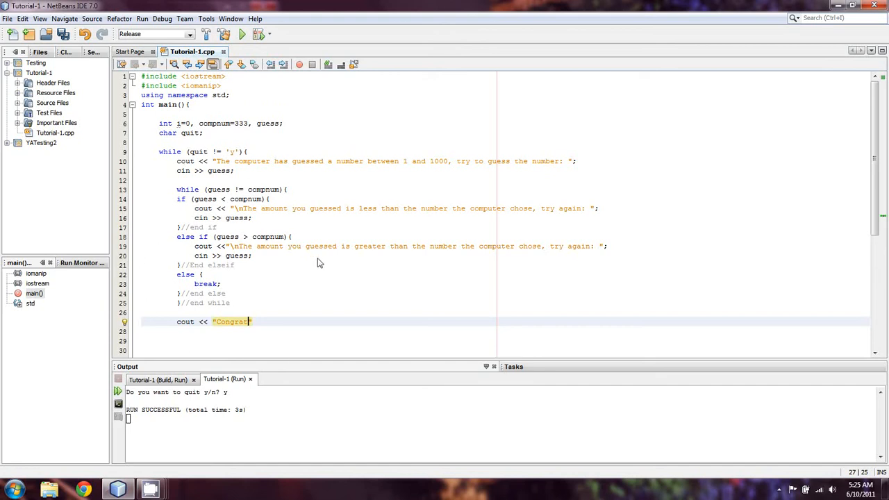
pyautogui.scroll(-3)
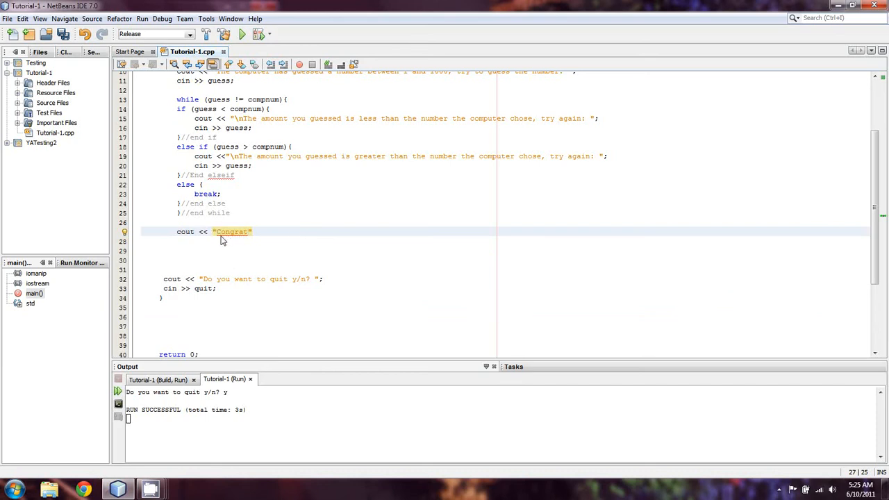
pyautogui.write('\\n')
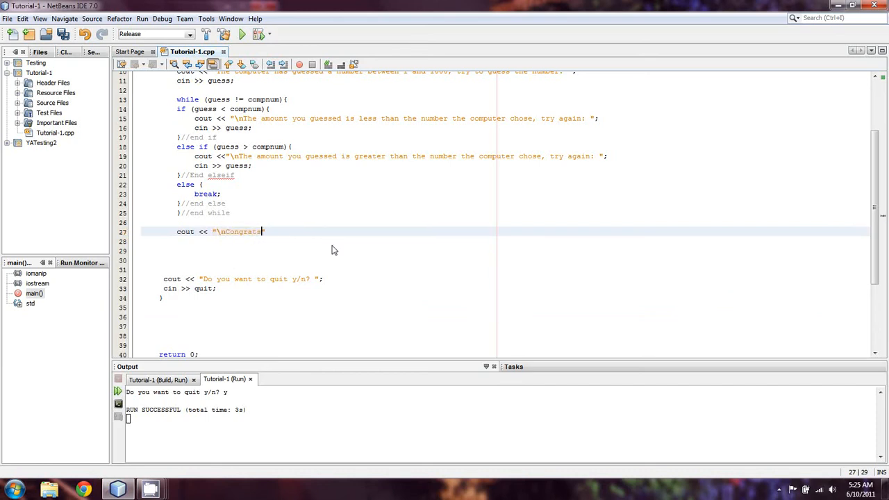
pyautogui.write(', you gr')
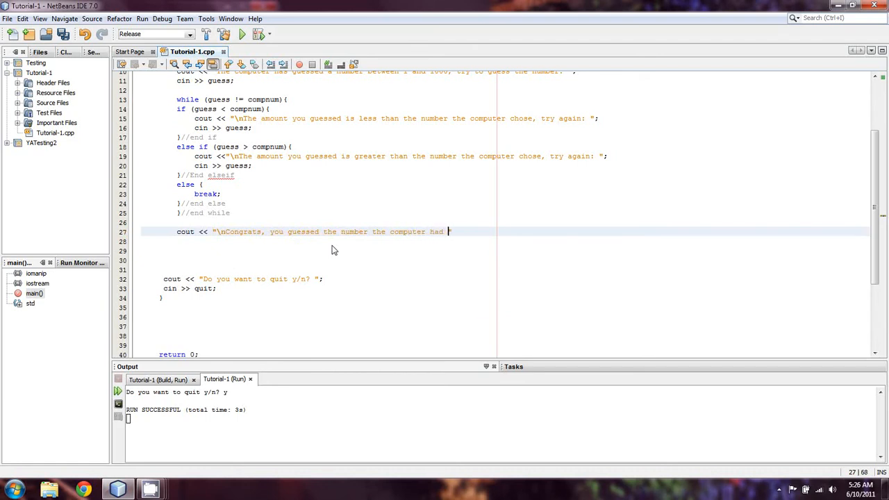
pyautogui.write('guessed:')
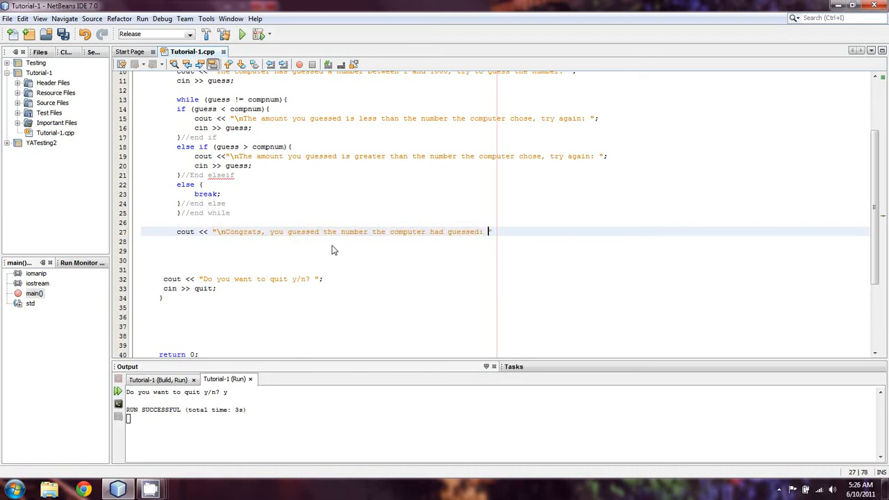
pyautogui.write('"')
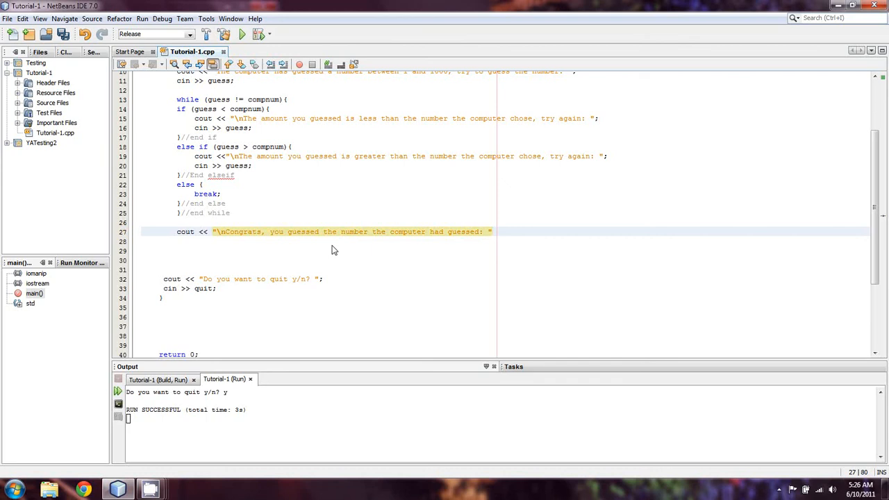
pyautogui.write('\\n')
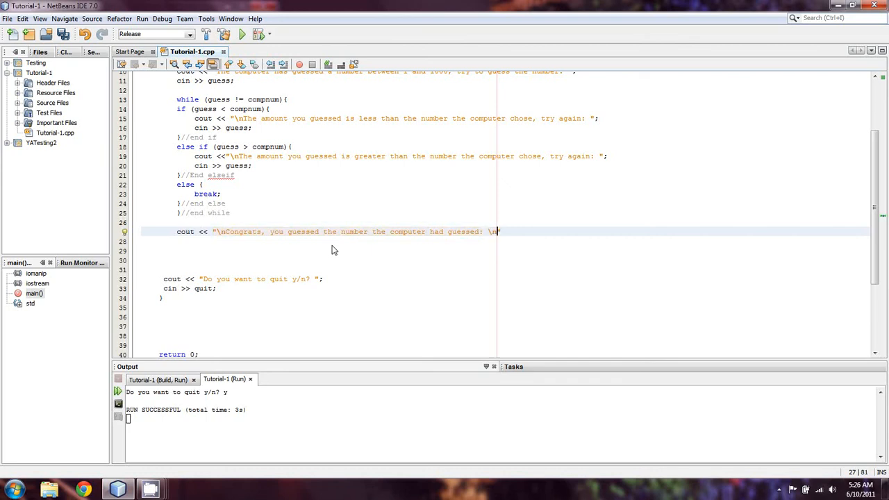
pyautogui.write('"')
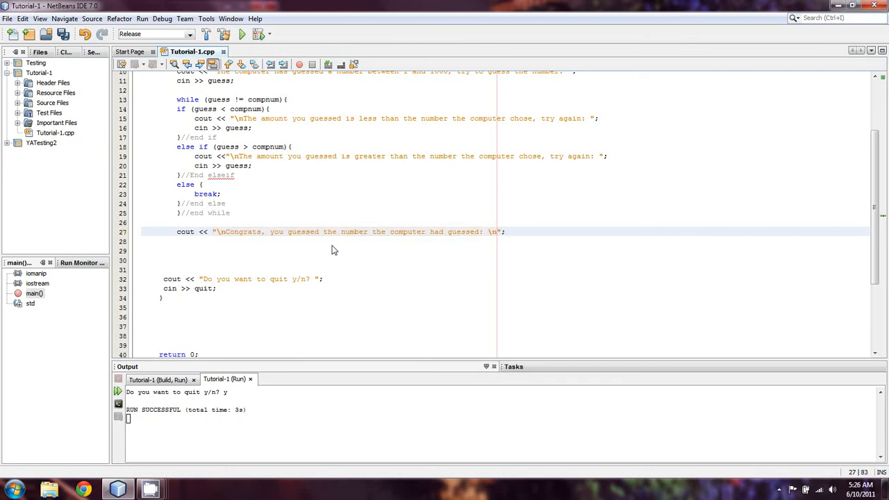
# Step: Add an extra \n to the congratulations message and run the game
pyautogui.write('\\n')
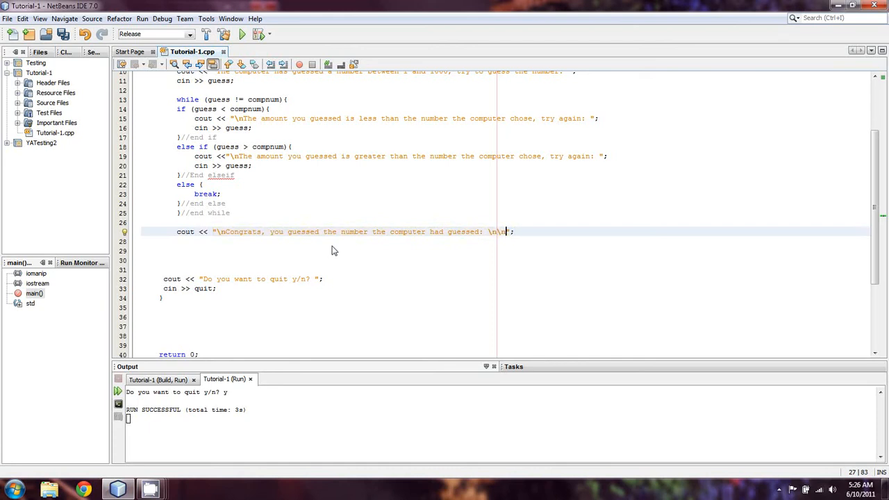
pyautogui.click(241, 33)
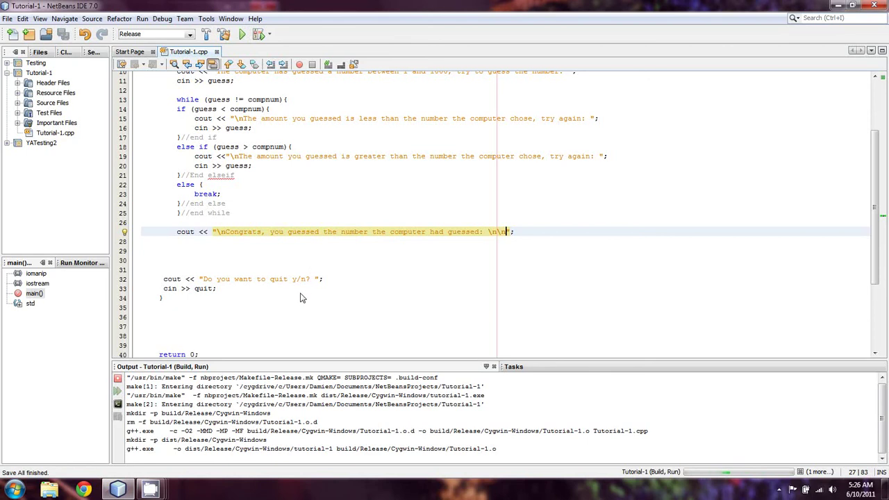
pyautogui.click(242, 34)
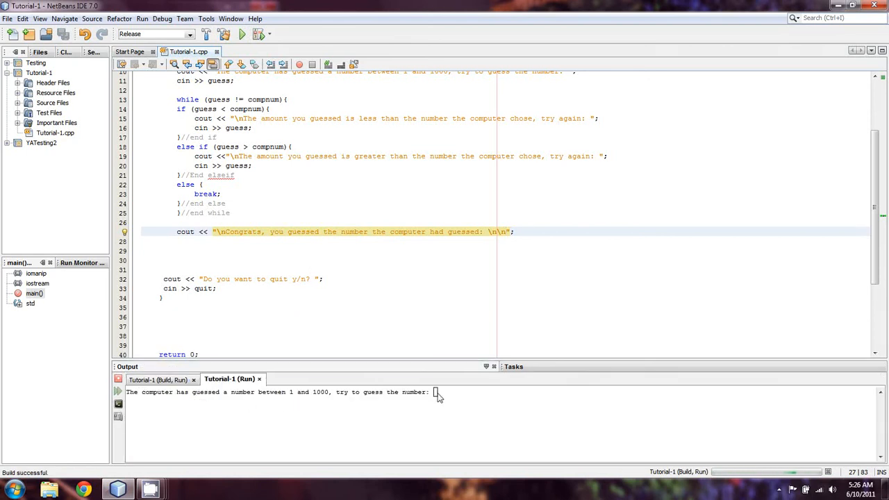
pyautogui.moveTo(471, 390)
pyautogui.write('500')
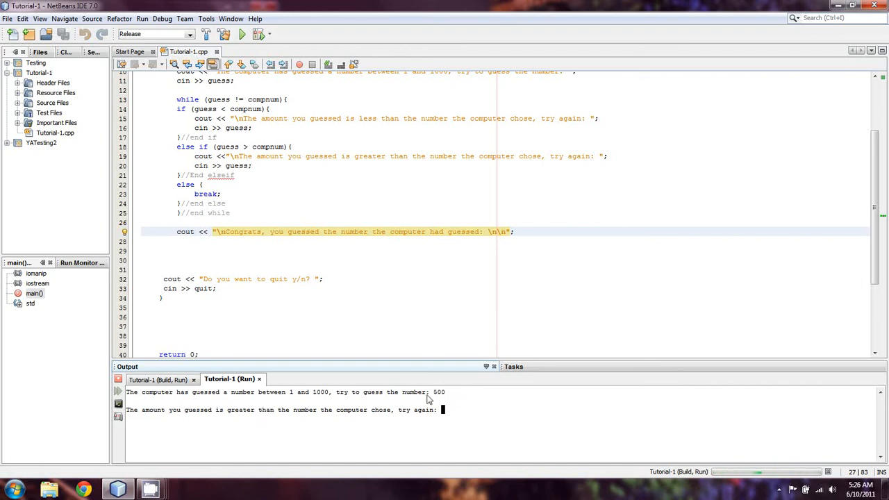
pyautogui.moveTo(410, 432)
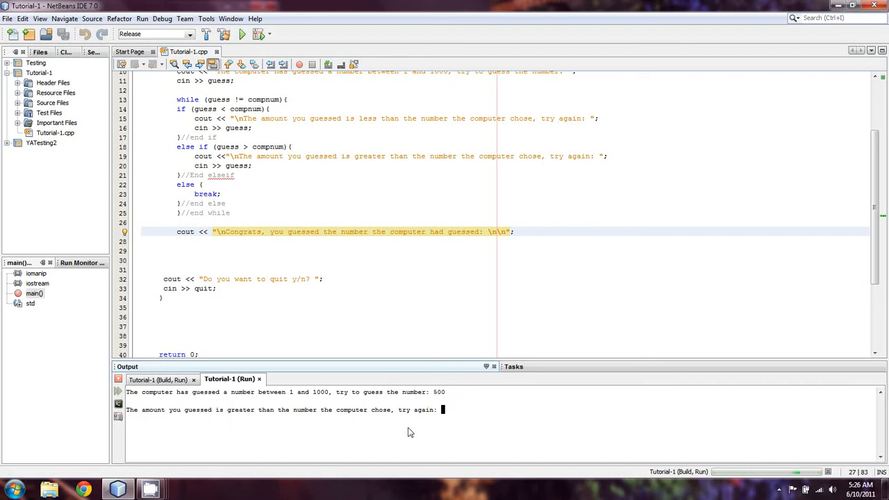
pyautogui.moveTo(445, 409)
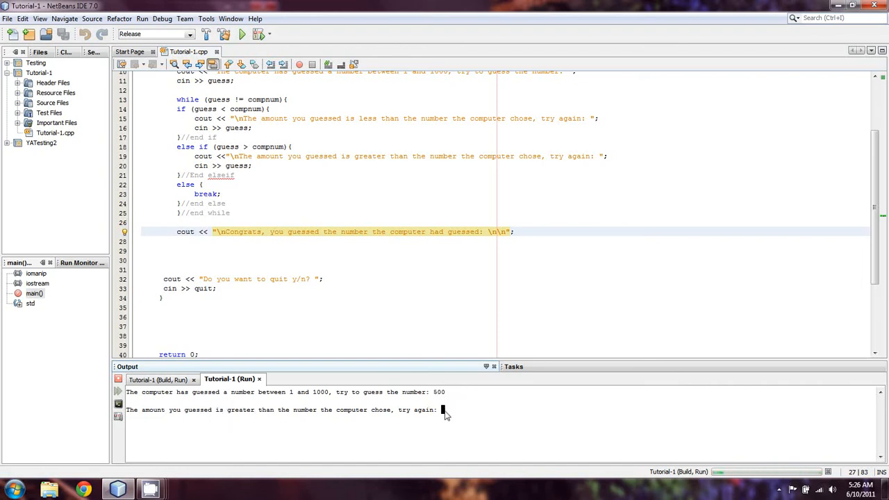
# Step: Guess 122, then 300, then 333 to win, and answer y to quit
pyautogui.write('122')
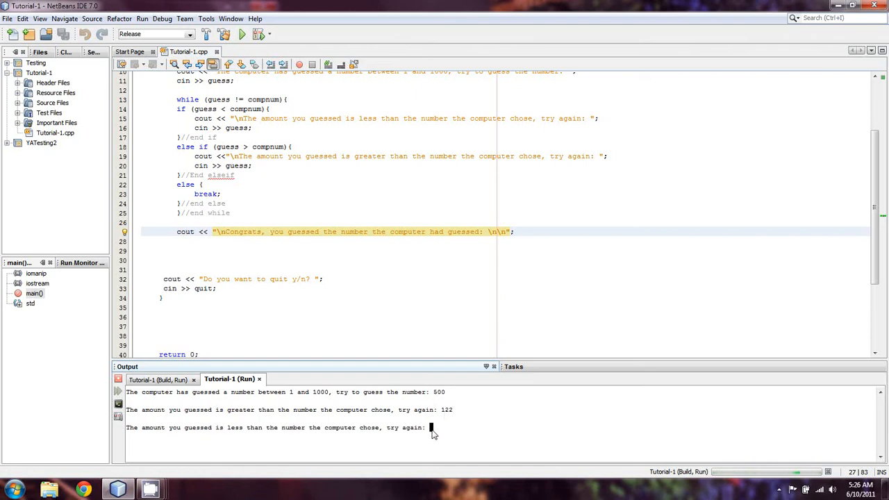
pyautogui.write('300')
pyautogui.write('350')
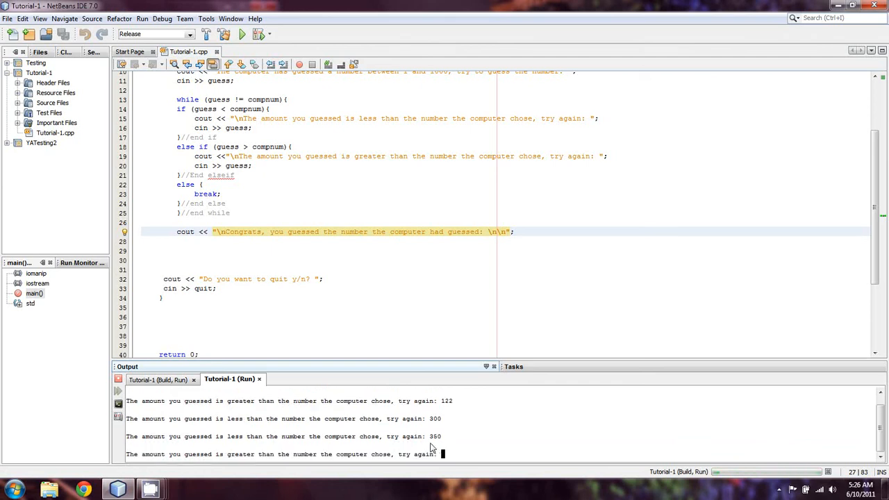
pyautogui.write('333')
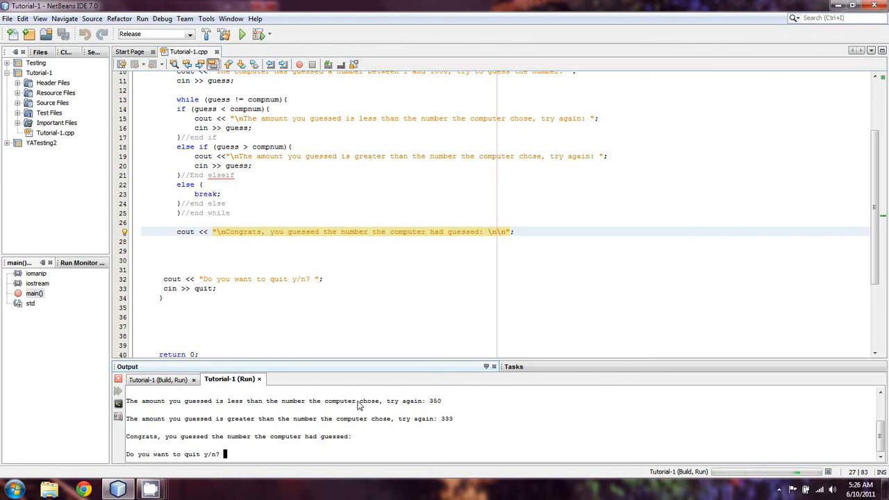
pyautogui.write('y')
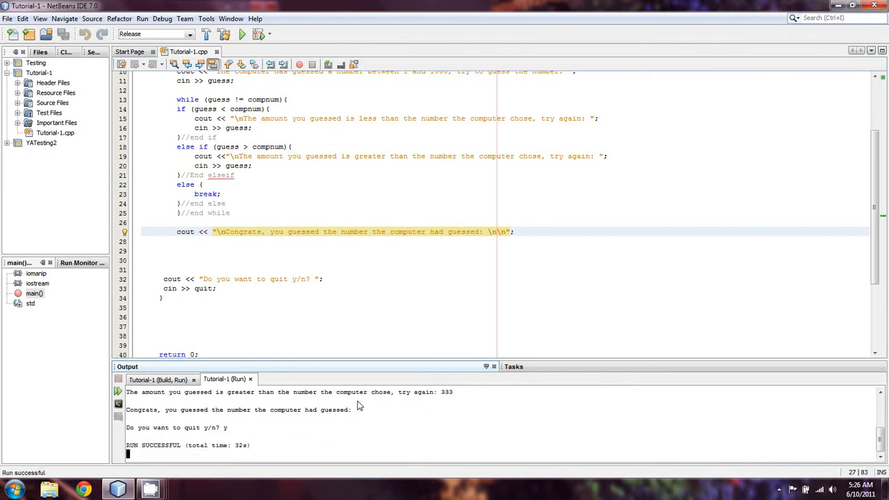
pyautogui.scroll(3)
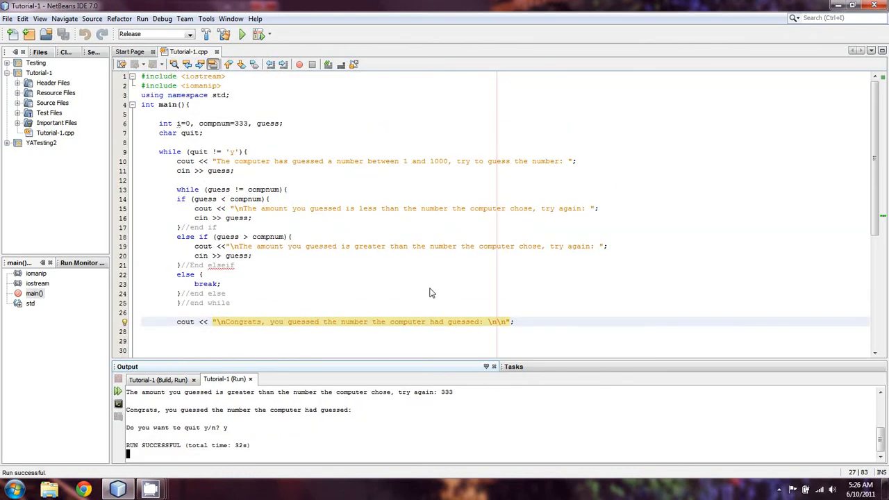
pyautogui.moveTo(485, 283)
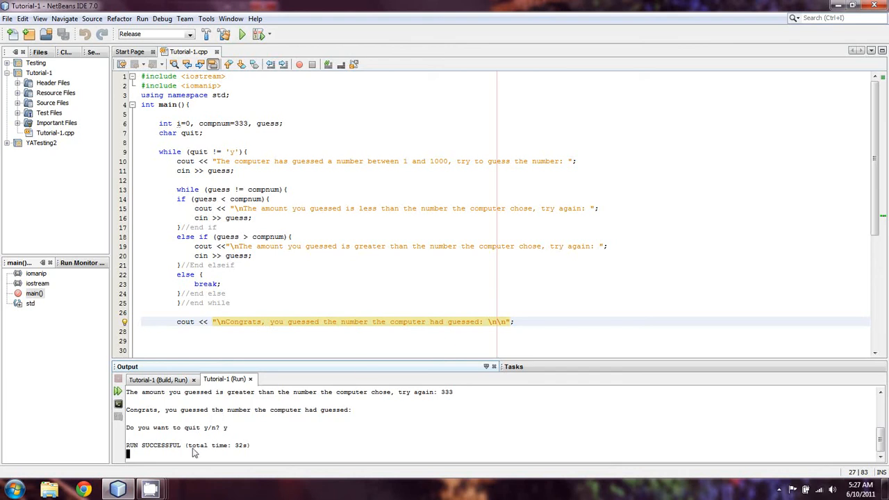
pyautogui.scroll(-3)
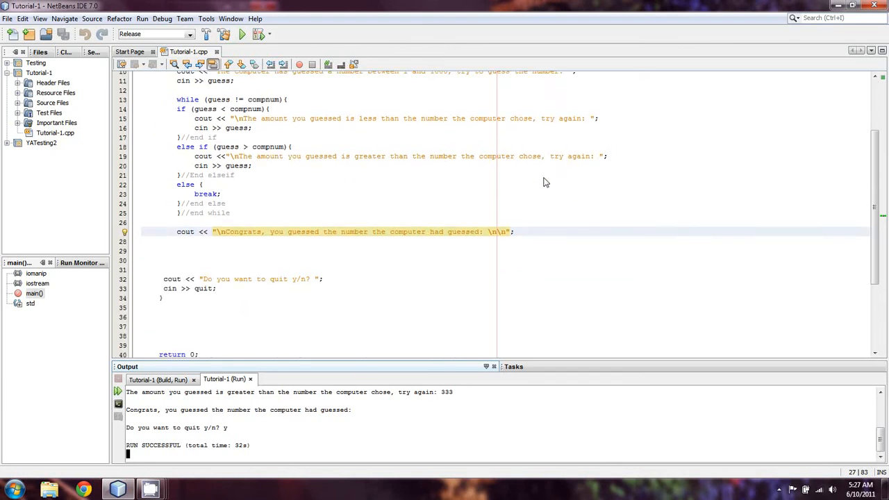
pyautogui.scroll(3)
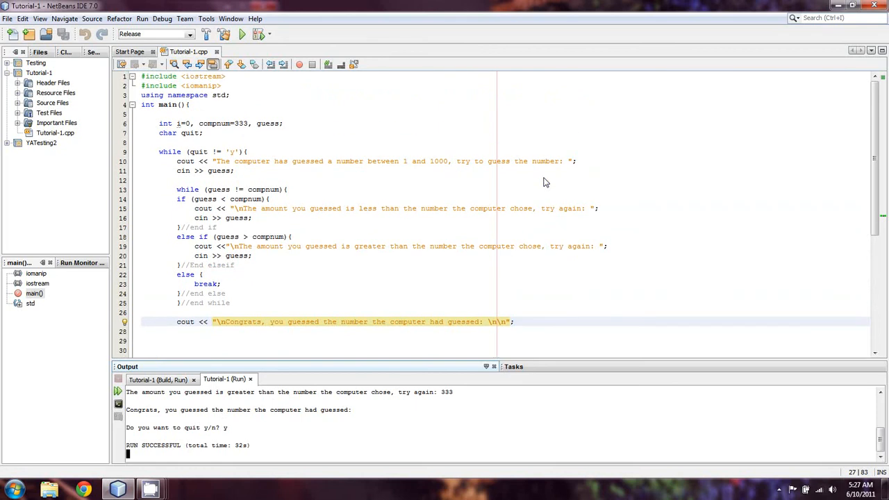
pyautogui.moveTo(283, 167)
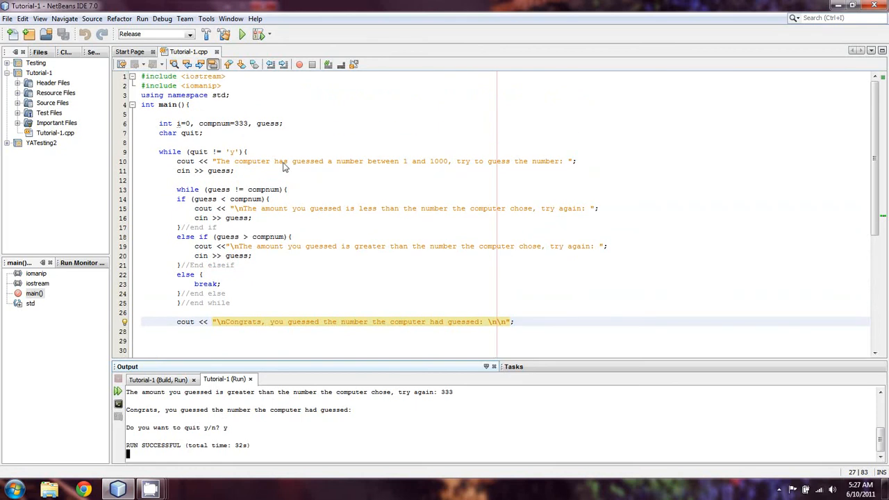
pyautogui.moveTo(268, 135)
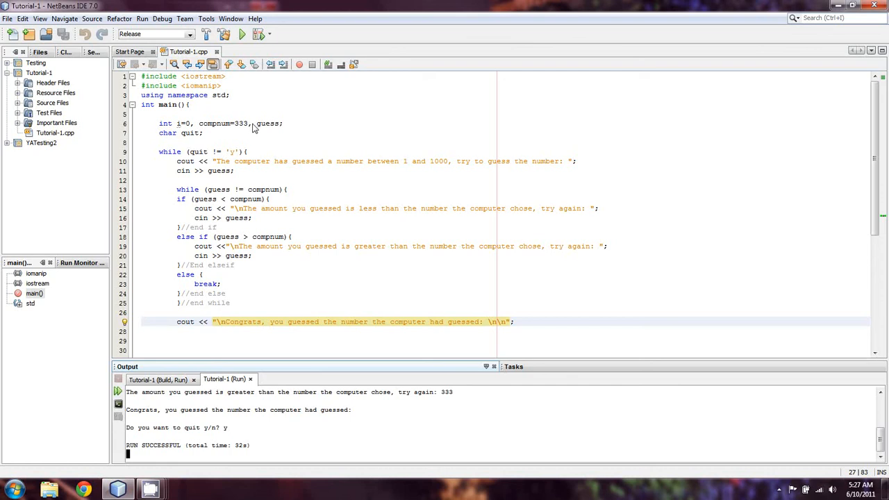
pyautogui.moveTo(252, 127)
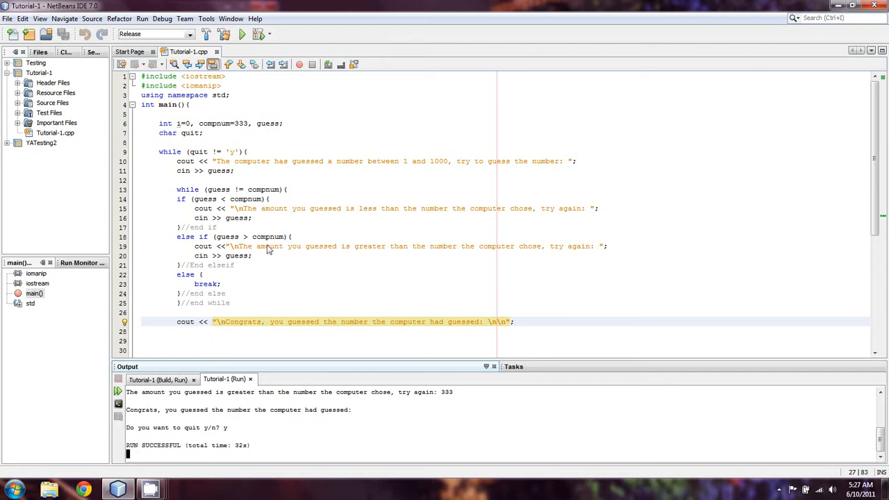
pyautogui.moveTo(353, 151)
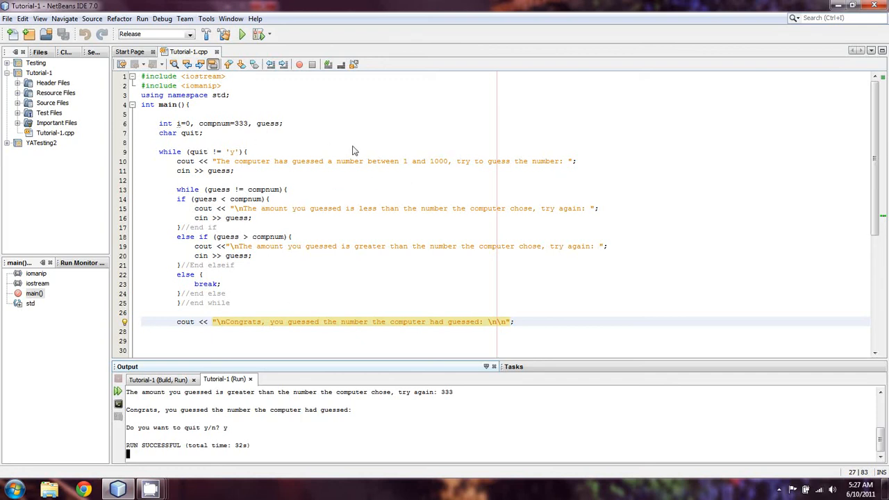
pyautogui.moveTo(531, 157)
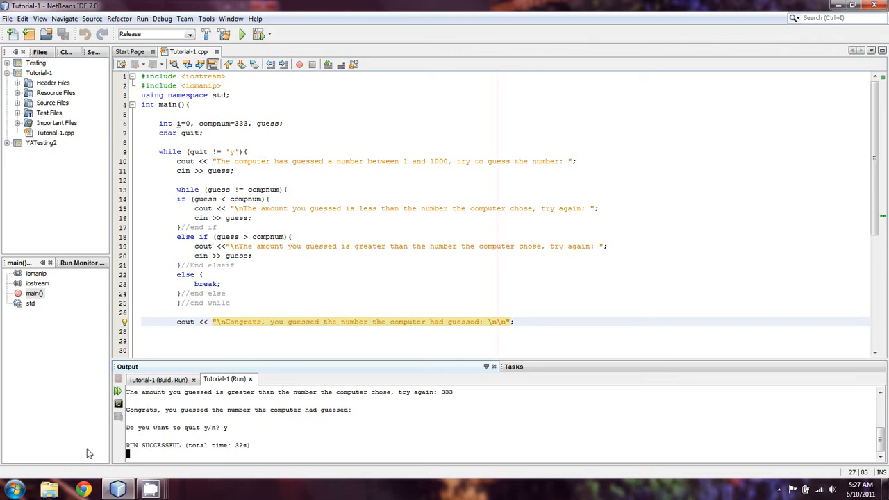
pyautogui.moveTo(273, 112)
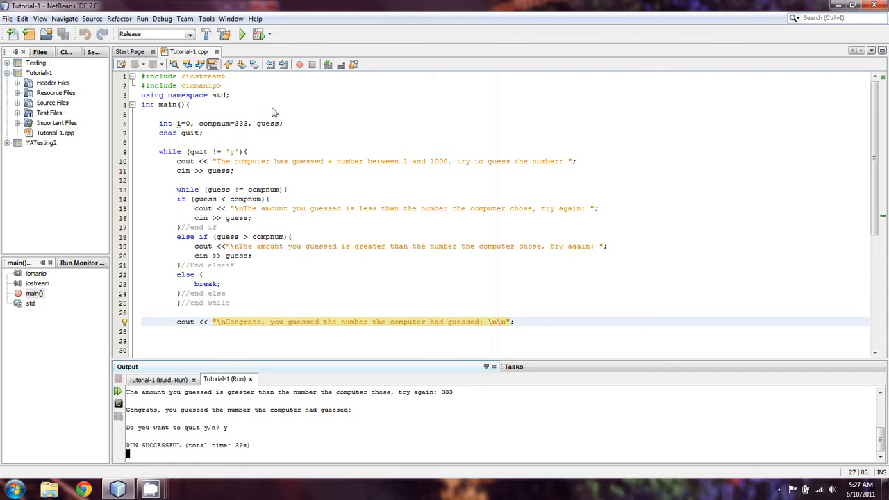
# Step: Replace 333 on line 6 with rand()%1000 and rebuild and run the project
pyautogui.click(249, 123)
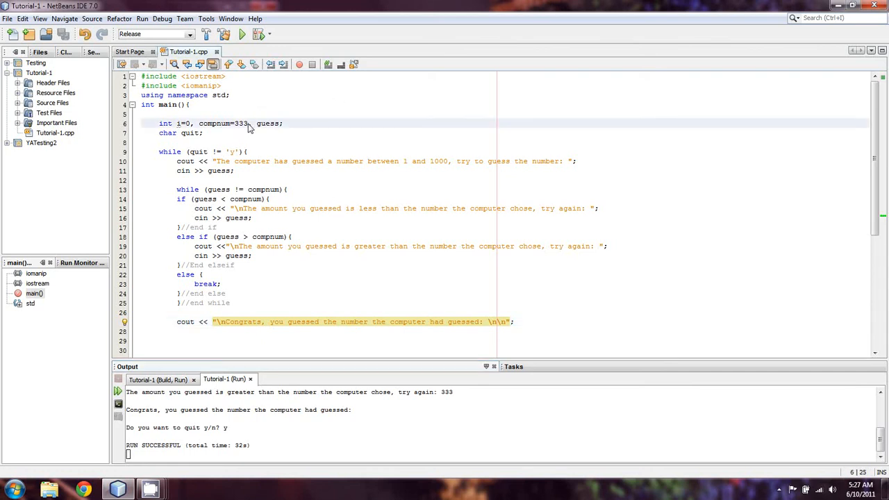
pyautogui.moveTo(263, 124)
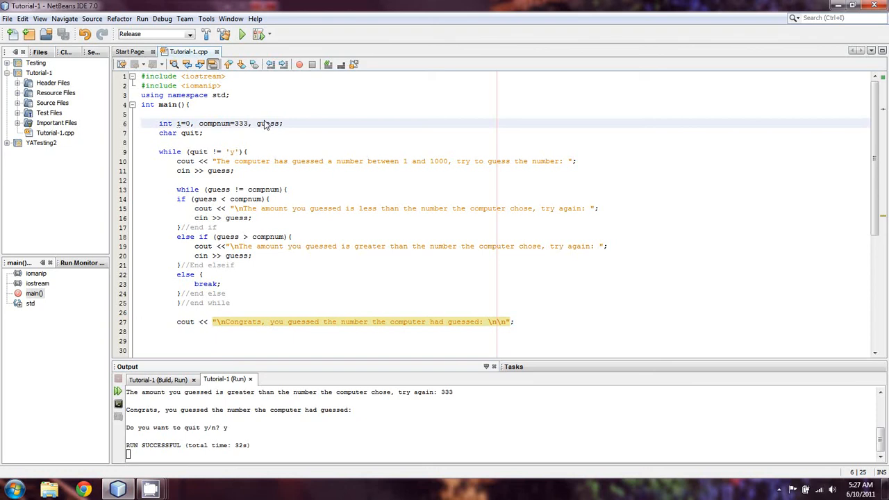
pyautogui.write('ran')
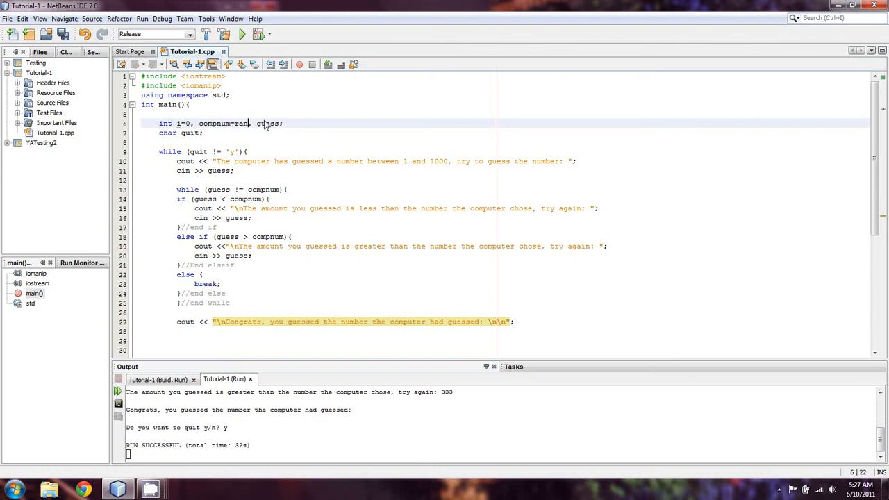
pyautogui.write('()')
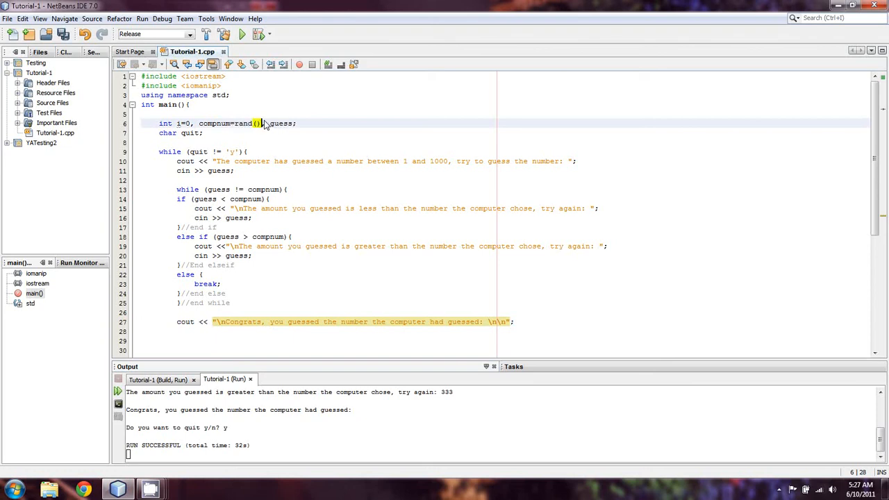
pyautogui.write('%1000')
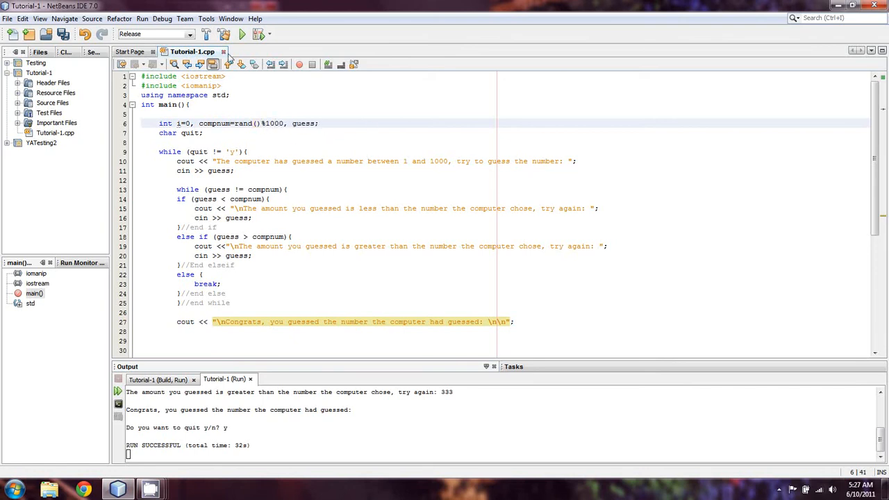
pyautogui.click(242, 34)
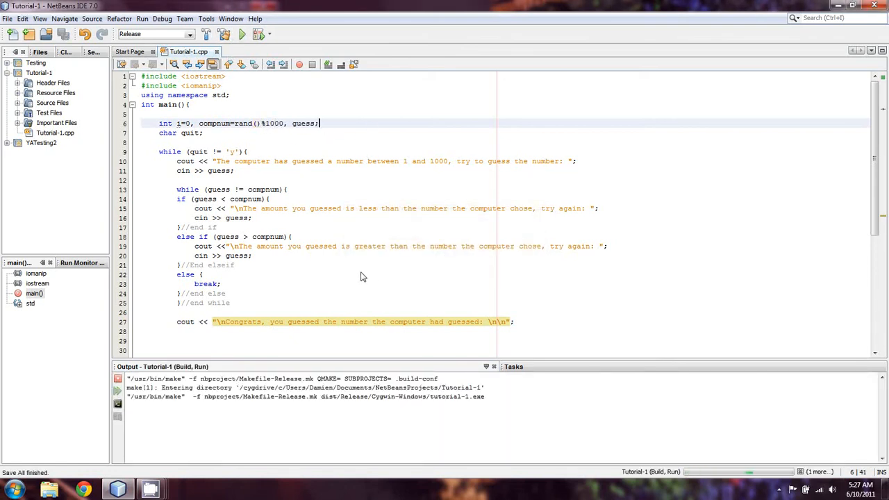
# Step: Guess 500, 750, 825 and narrow further until the game congratulates you
pyautogui.click(242, 34)
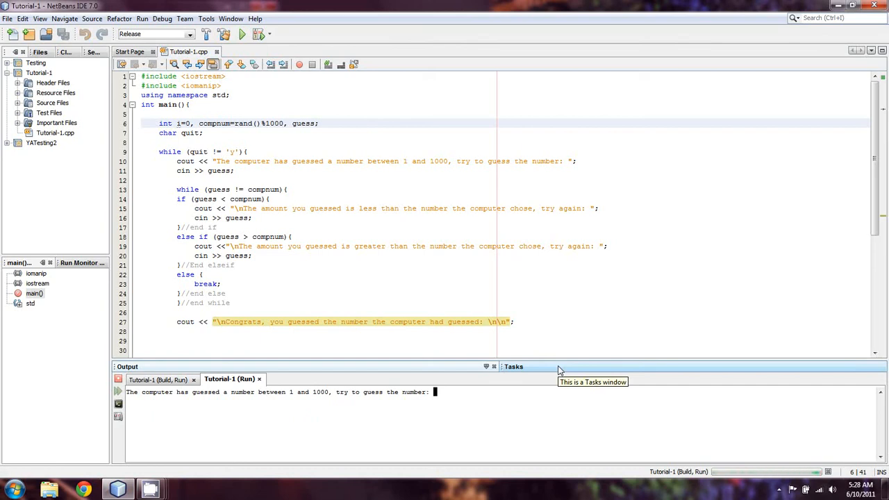
pyautogui.moveTo(559, 369)
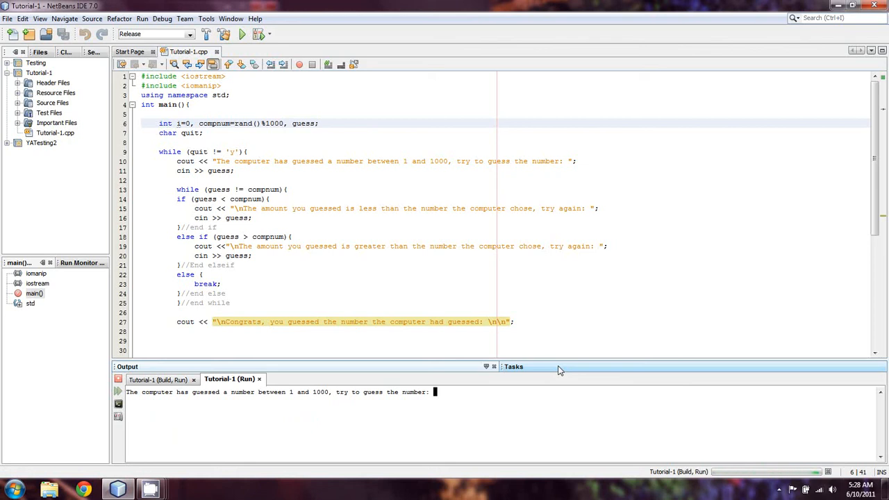
pyautogui.write('500')
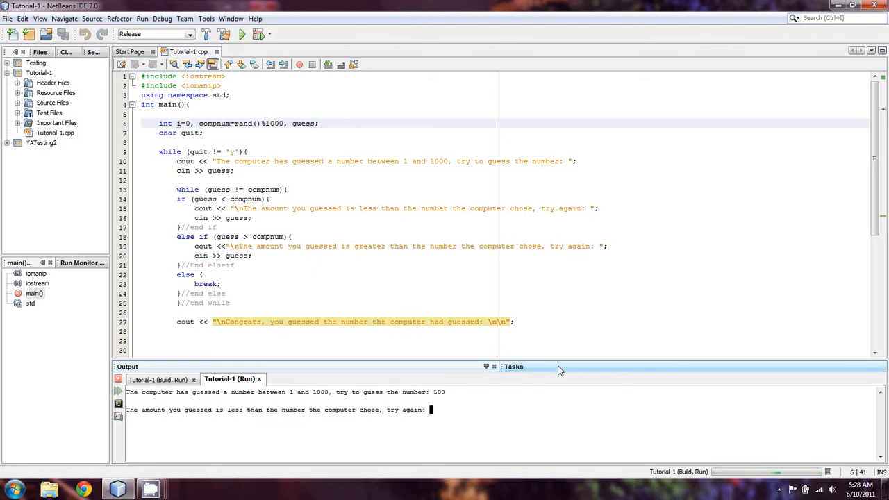
pyautogui.write('750')
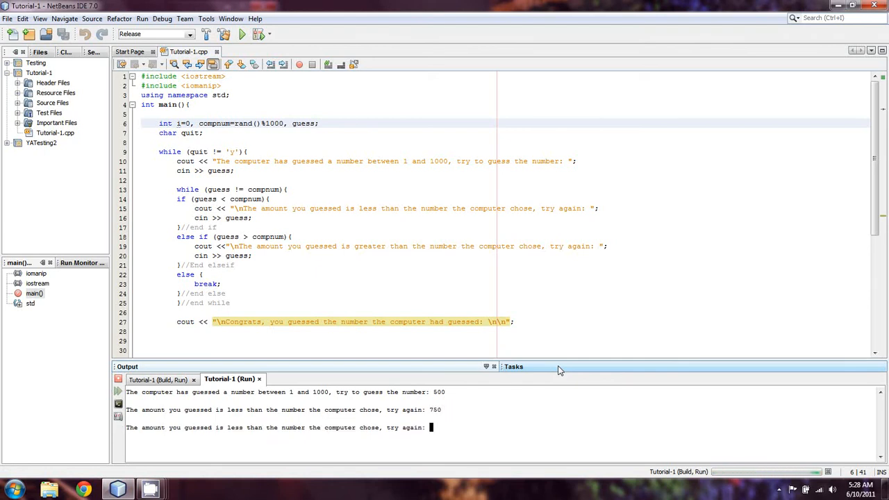
pyautogui.write('825')
pyautogui.write('850')
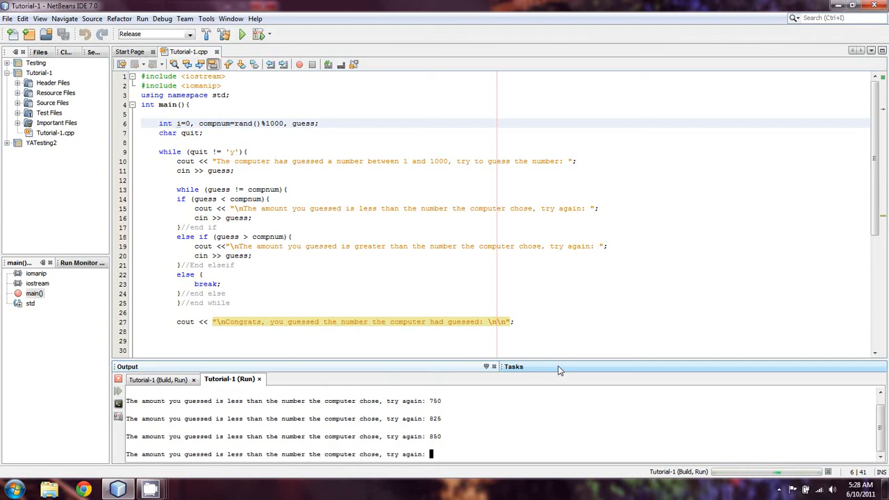
pyautogui.write('99')
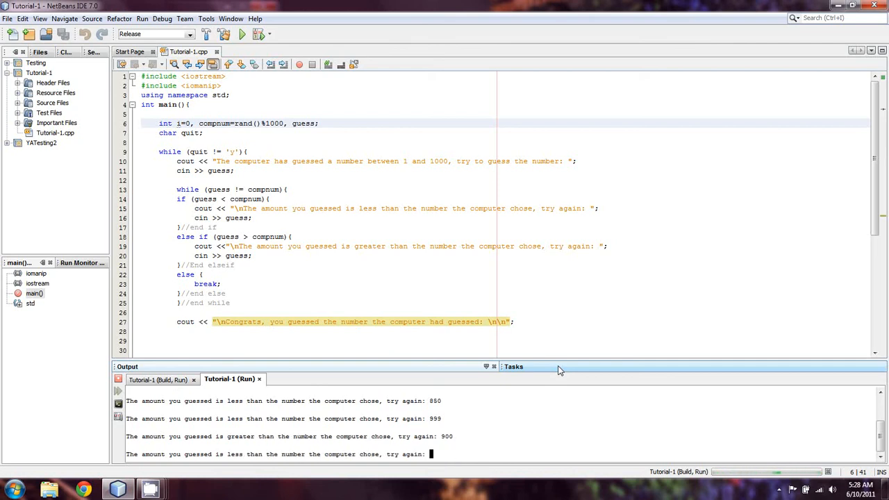
pyautogui.write('92')
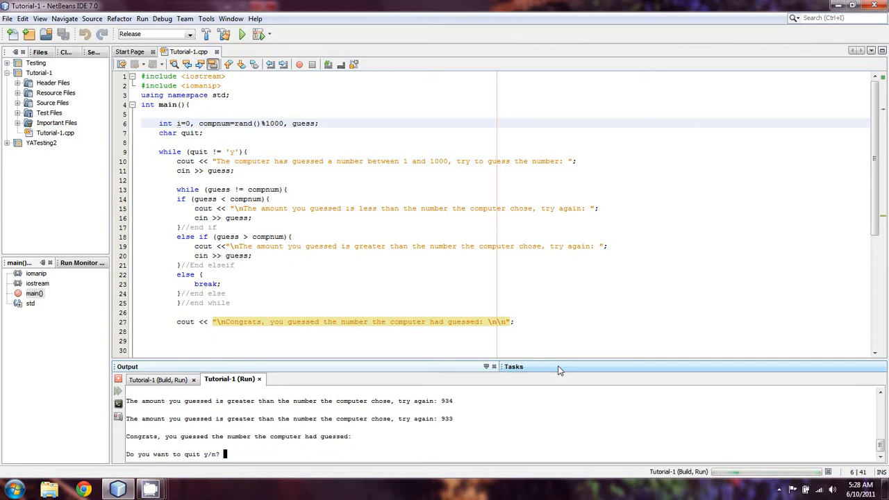
pyautogui.moveTo(309, 107)
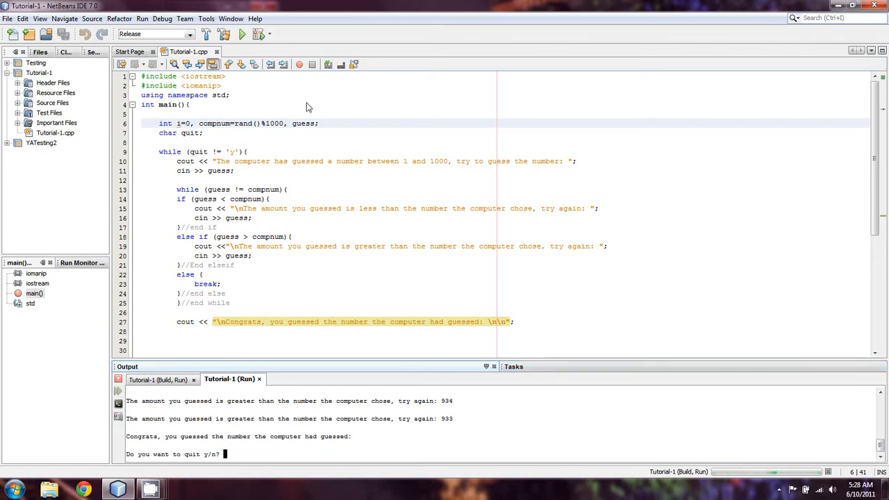
pyautogui.moveTo(272, 413)
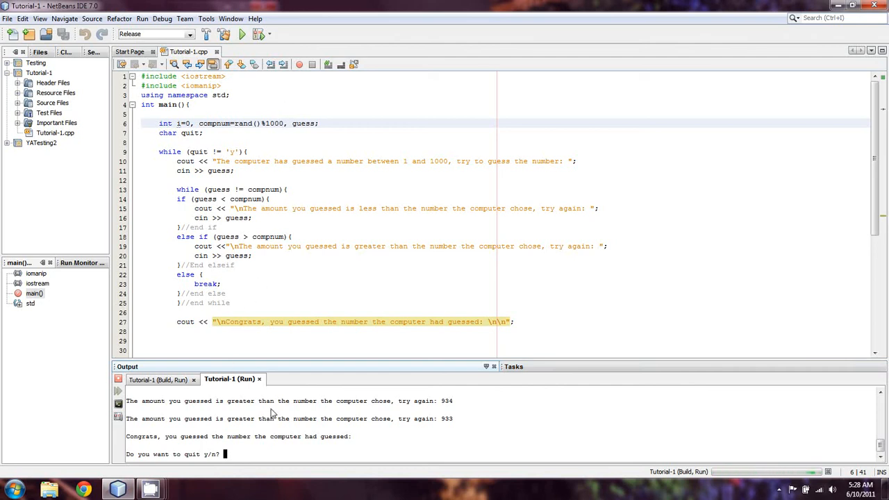
# Step: Answer n to replay, win instantly with 933, then answer y to quit
pyautogui.write('n')
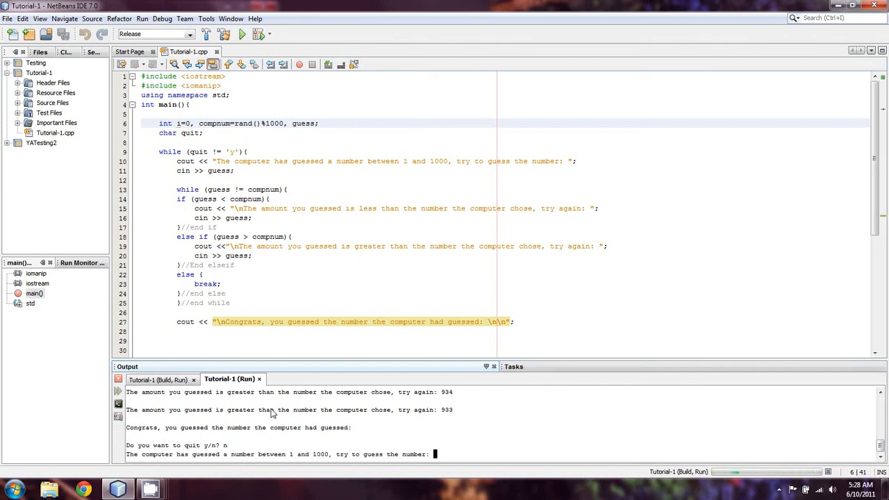
pyautogui.write('933')
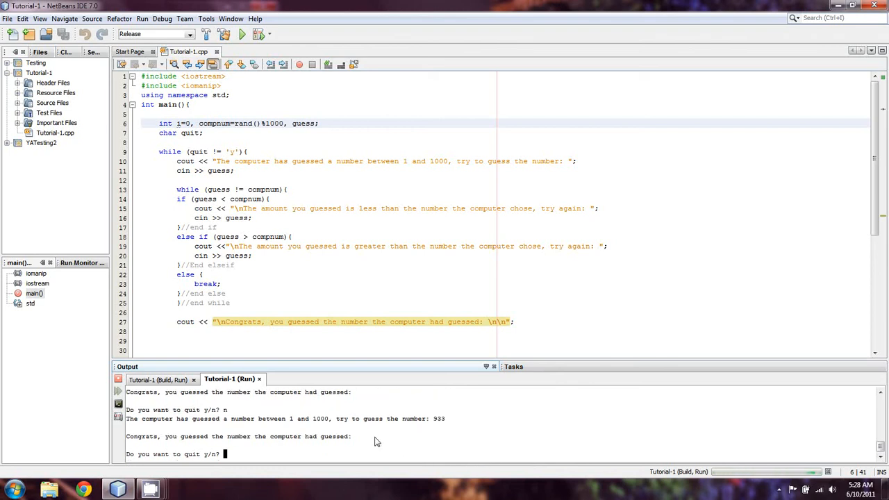
pyautogui.moveTo(427, 428)
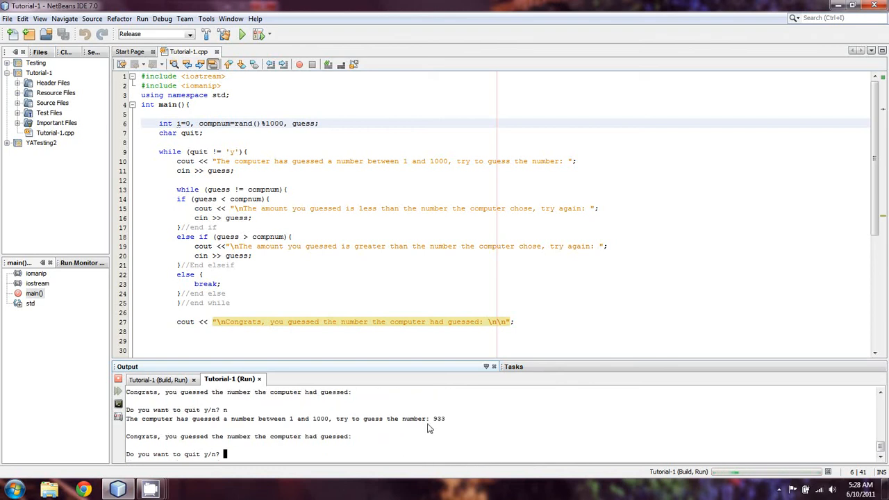
pyautogui.moveTo(234, 98)
pyautogui.write('n')
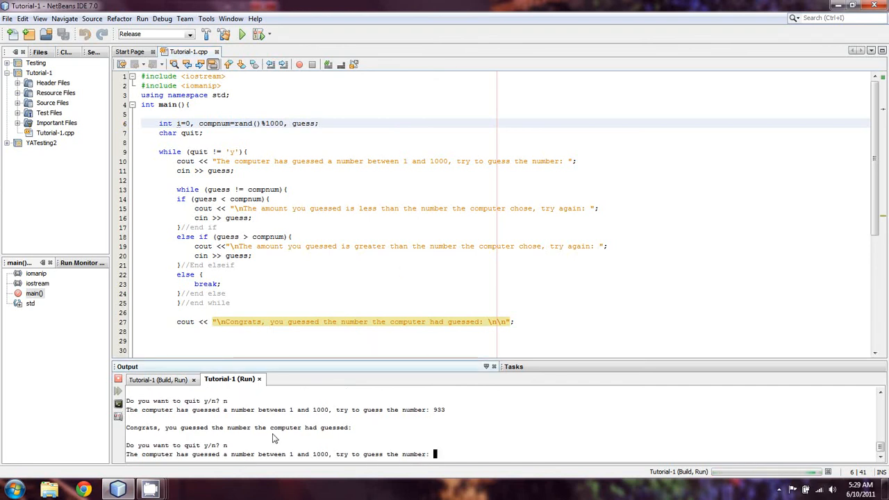
pyautogui.write('y')
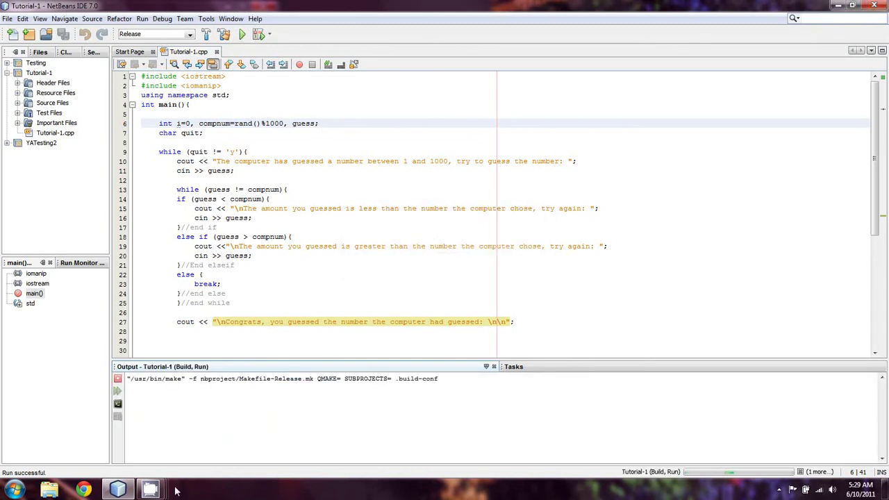
# Step: In the relaunched game guess 933, answer n, then y to finish successfully
pyautogui.click(242, 34)
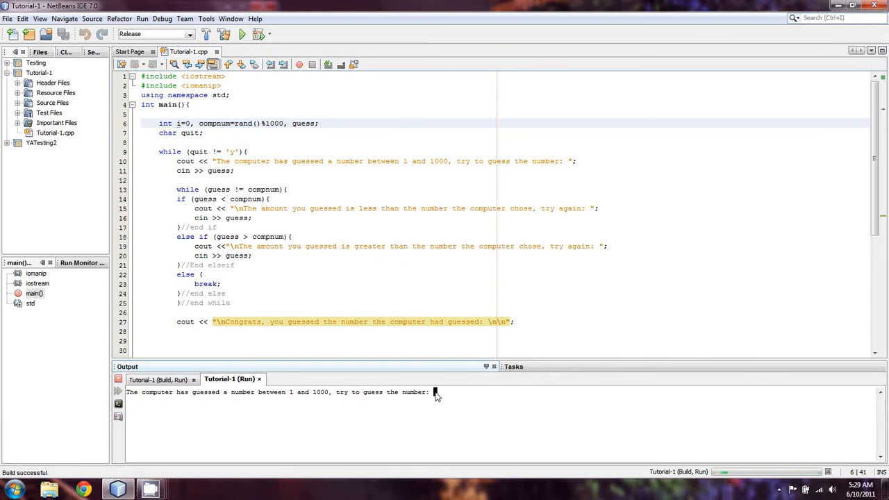
pyautogui.write('933')
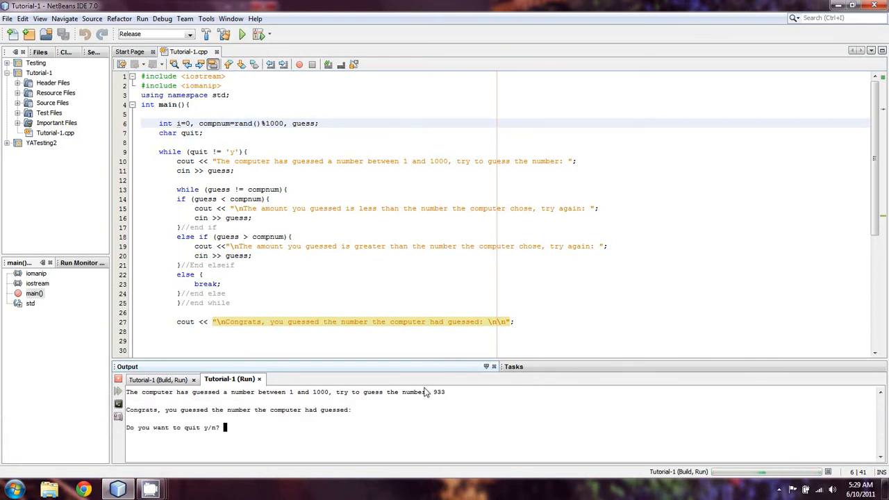
pyautogui.write('n')
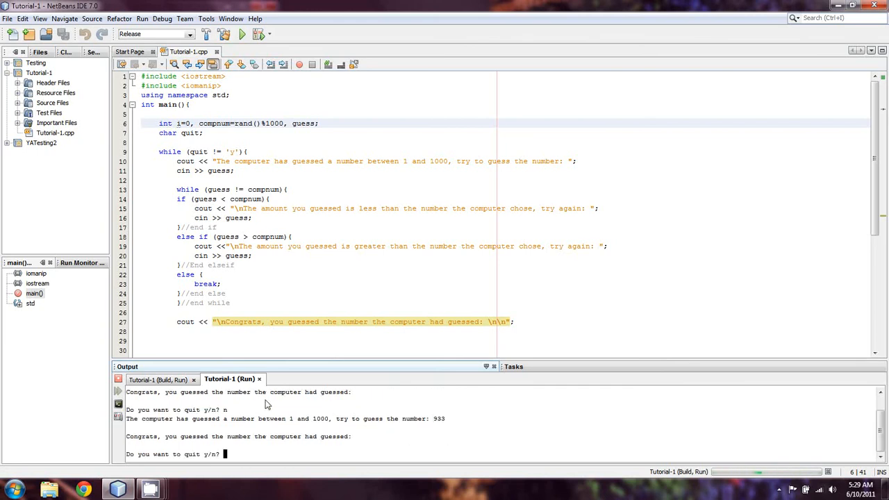
pyautogui.write('y')
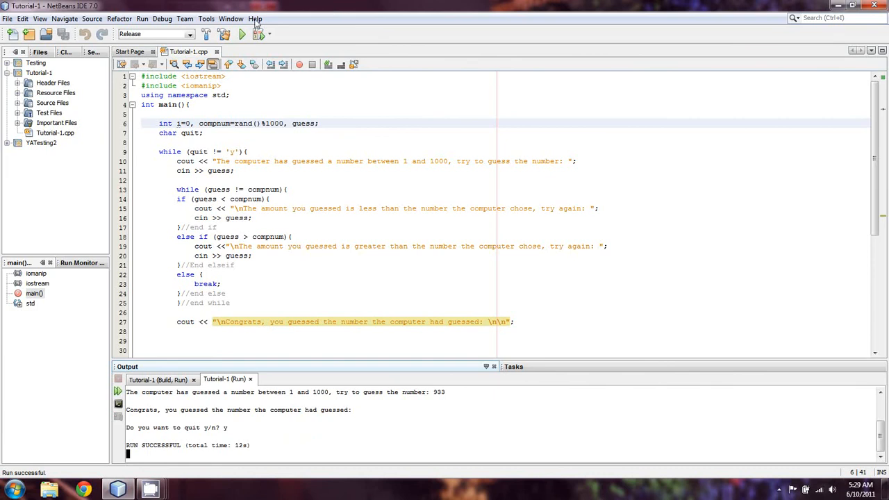
pyautogui.moveTo(250, 308)
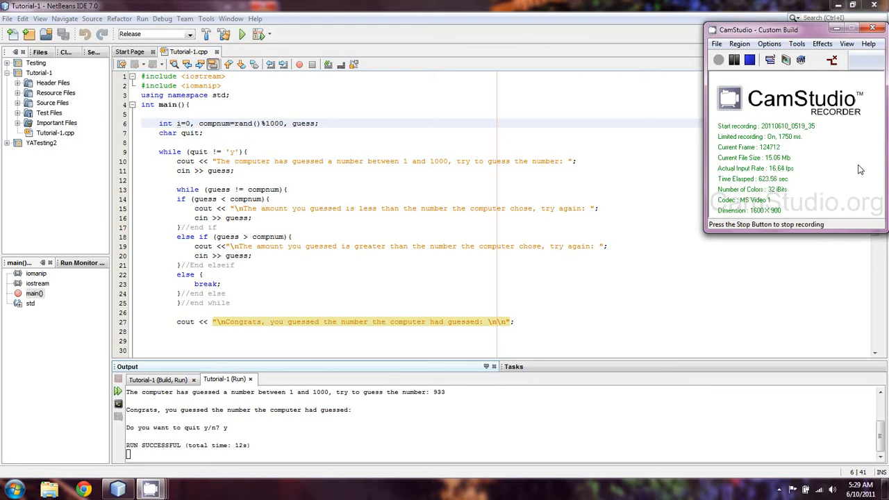
pyautogui.moveTo(749, 59)
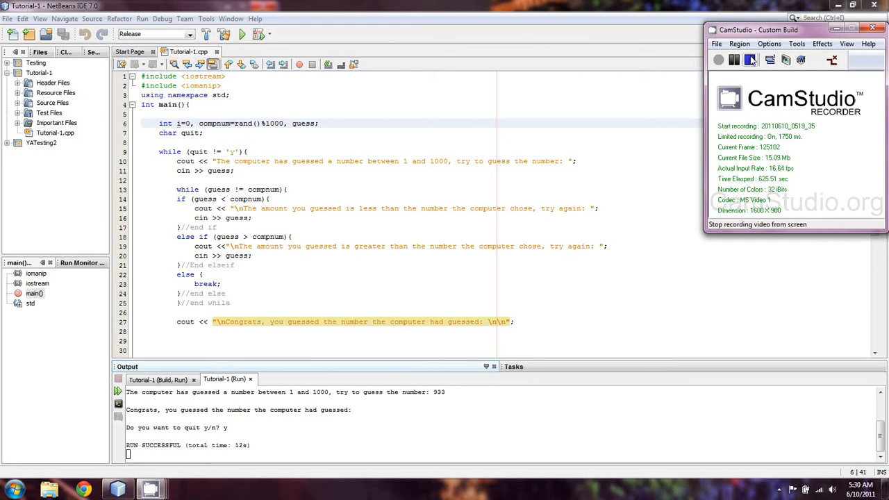